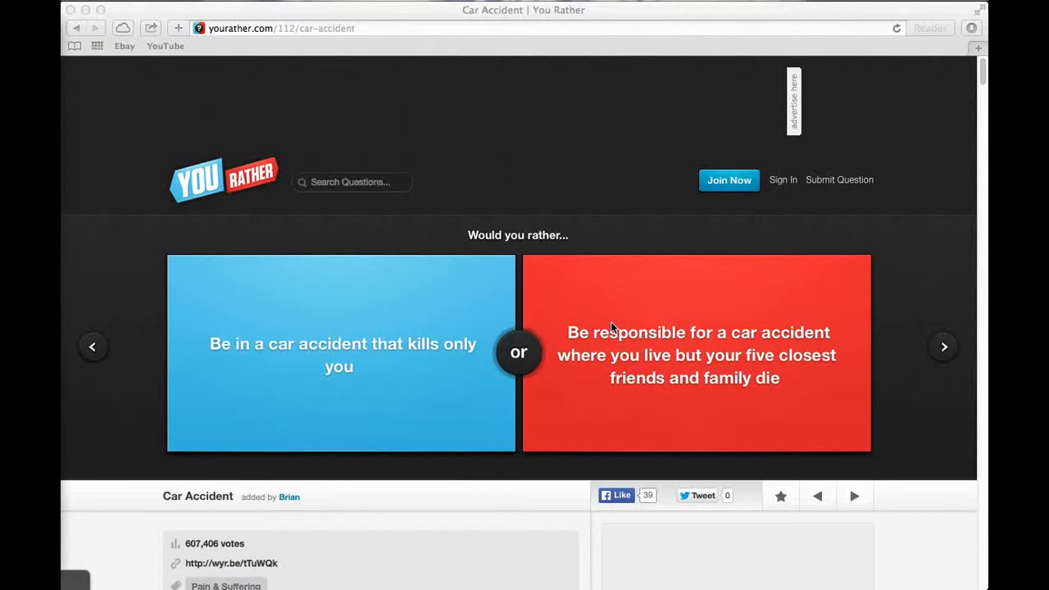
{"action": "mouse_move", "coordinate": [811, 356]}
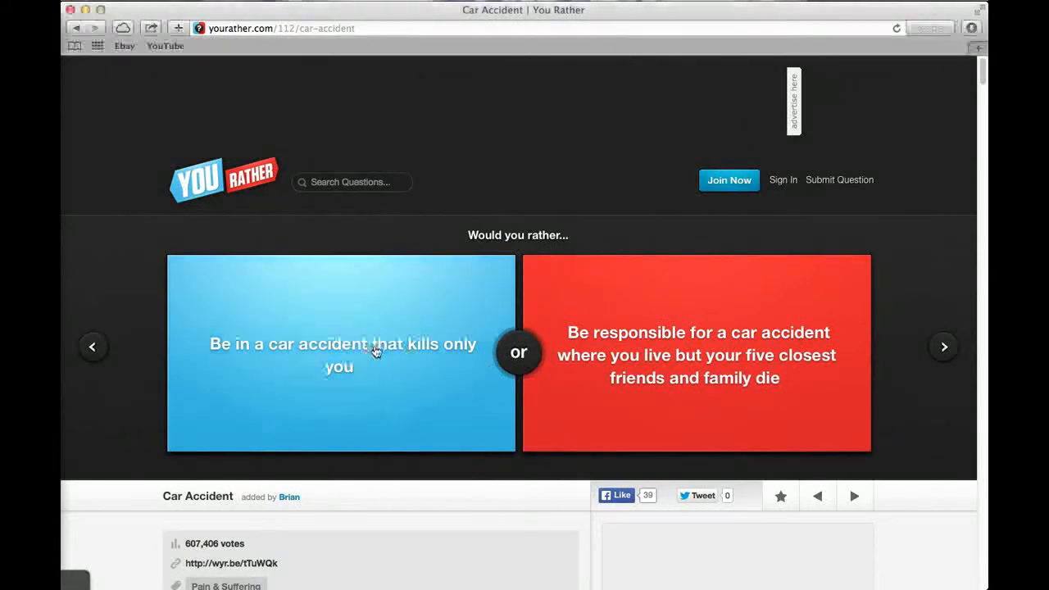
Vote for the car accident that kills only you (90%), then for famous rapper (54%).
{"action": "left_click", "coordinate": [340, 353]}
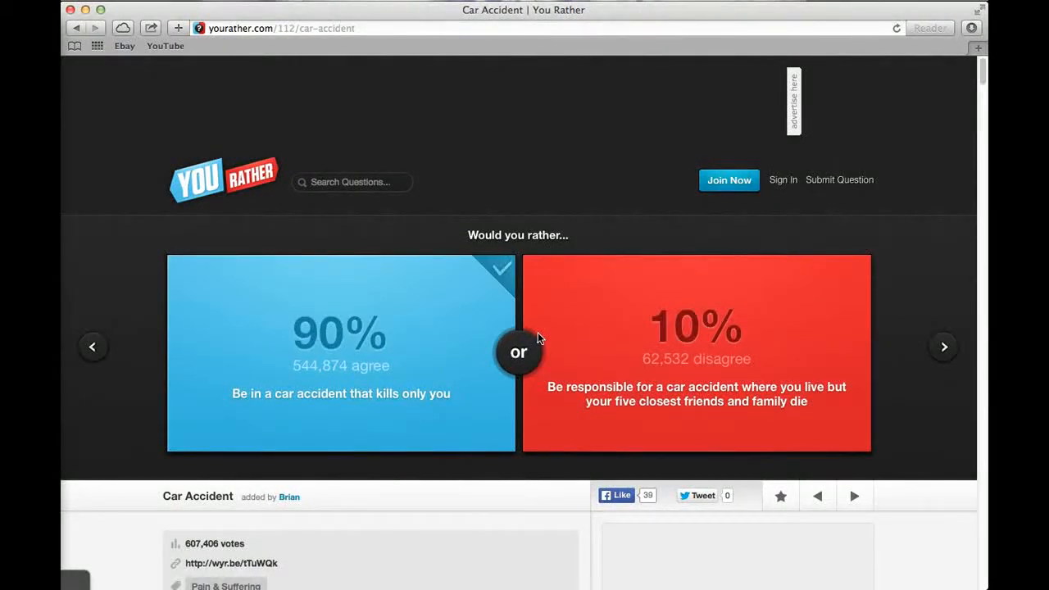
{"action": "mouse_move", "coordinate": [867, 348]}
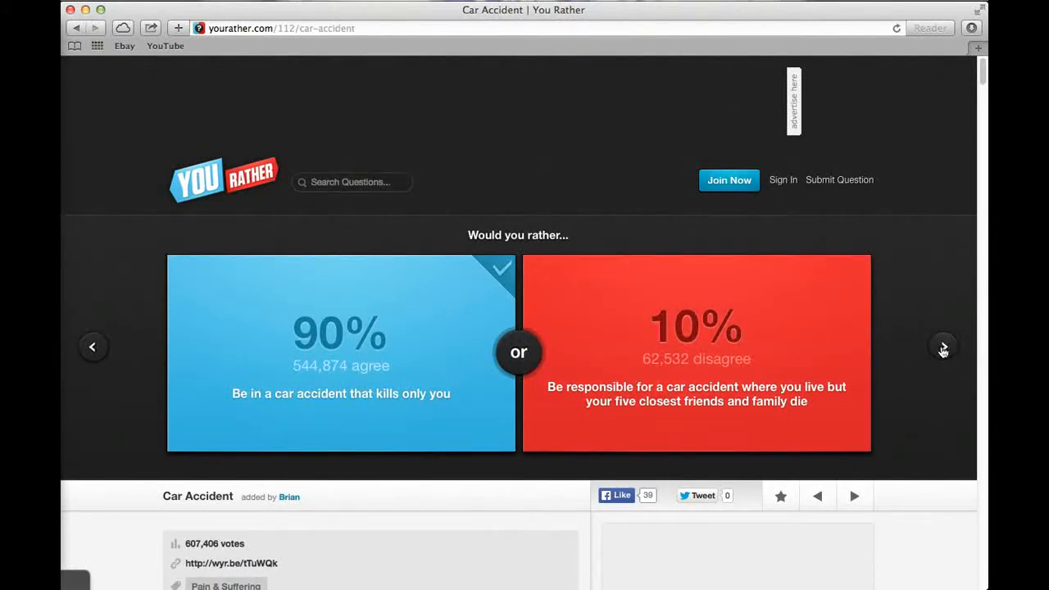
{"action": "left_click", "coordinate": [943, 345]}
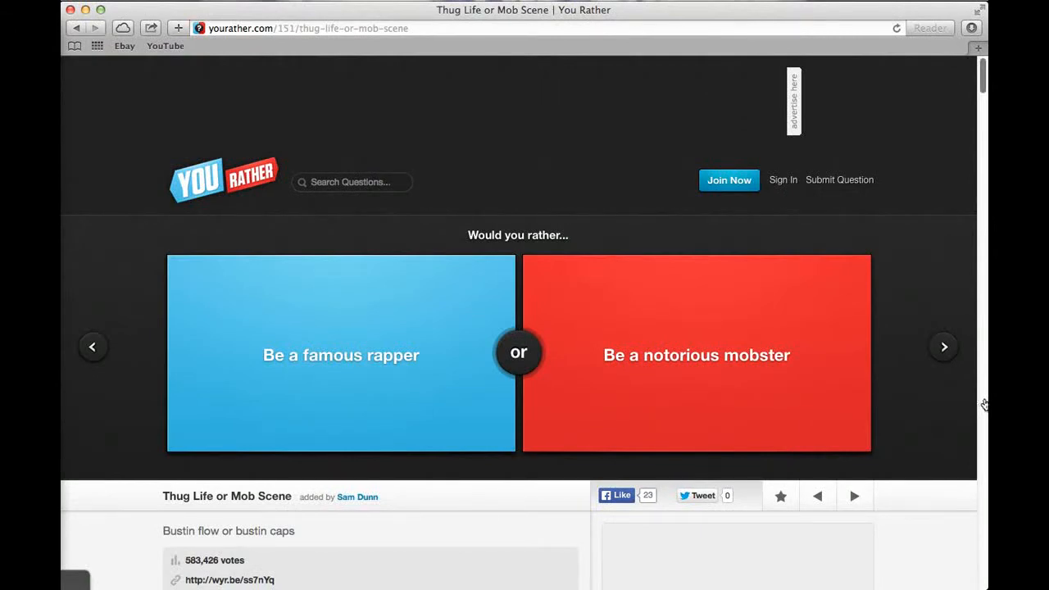
{"action": "mouse_move", "coordinate": [672, 400]}
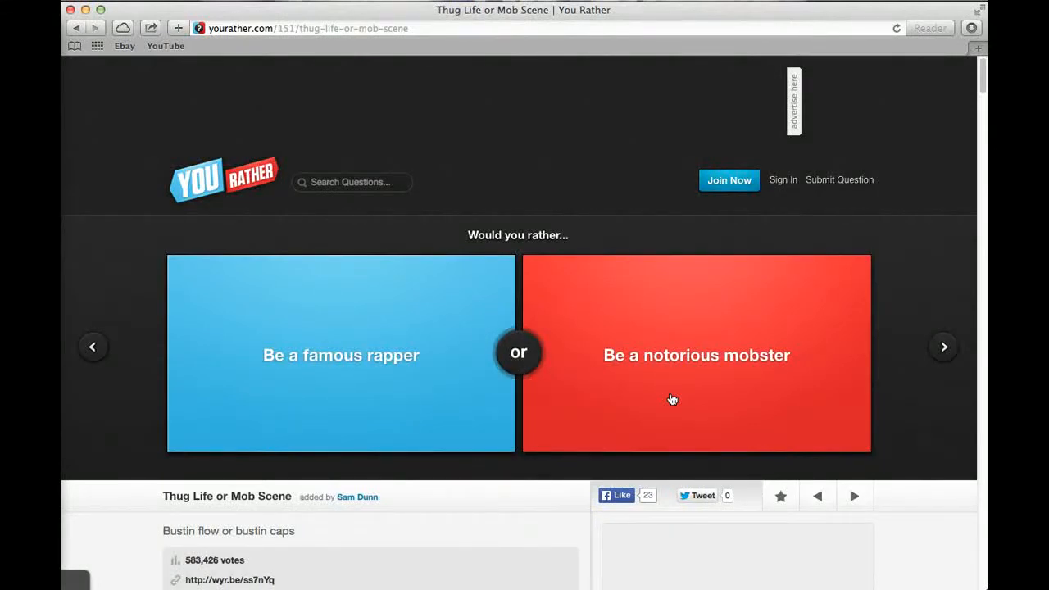
{"action": "mouse_move", "coordinate": [669, 396]}
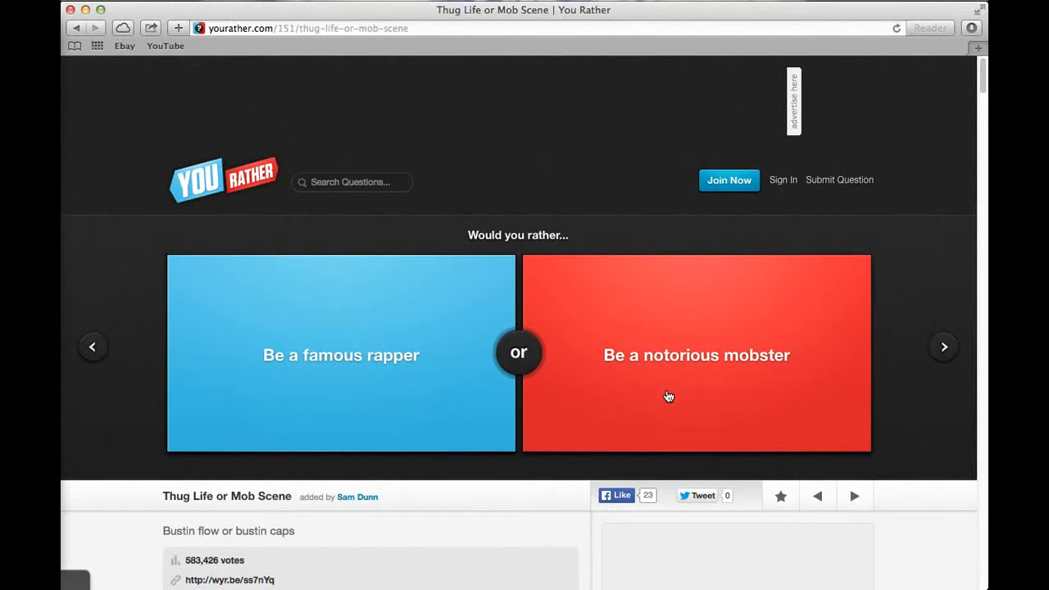
{"action": "left_click", "coordinate": [341, 355]}
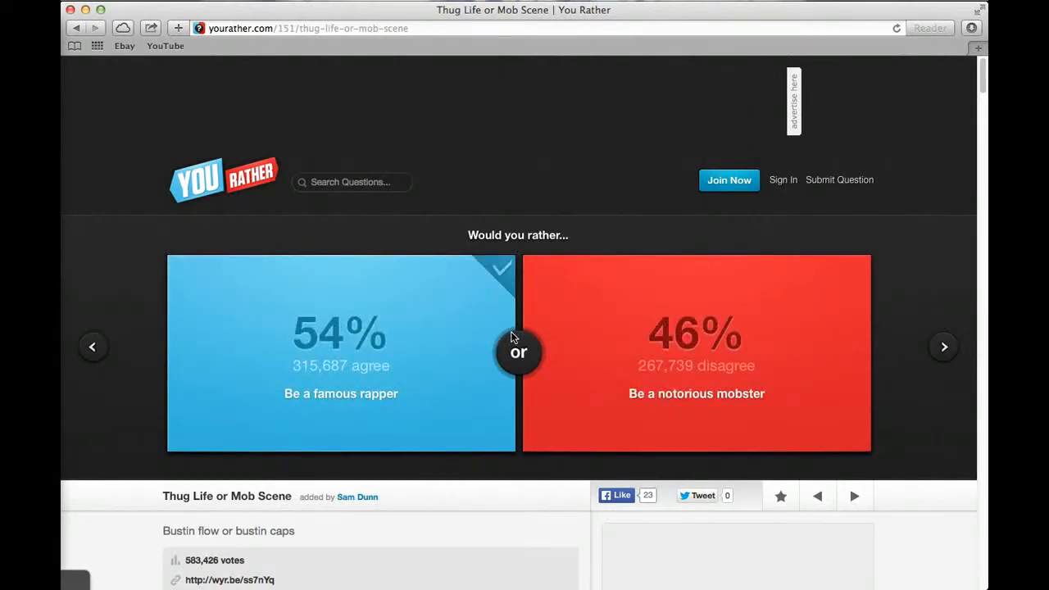
Vote to always have chapped lips (43% agree), then advance to sweating jam versus dustpan-hands.
{"action": "left_click", "coordinate": [943, 346]}
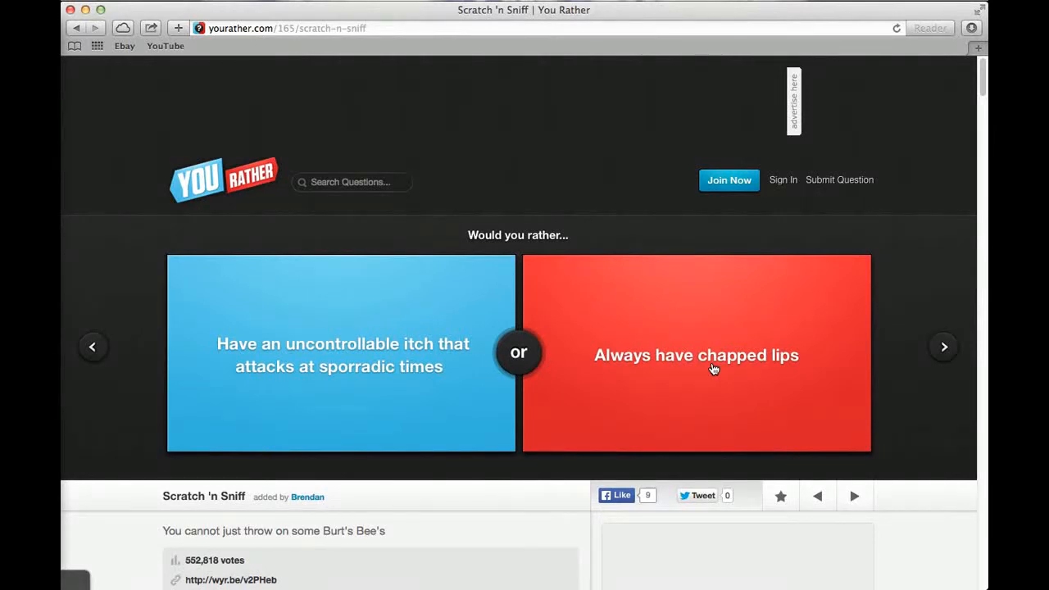
{"action": "left_click", "coordinate": [696, 355]}
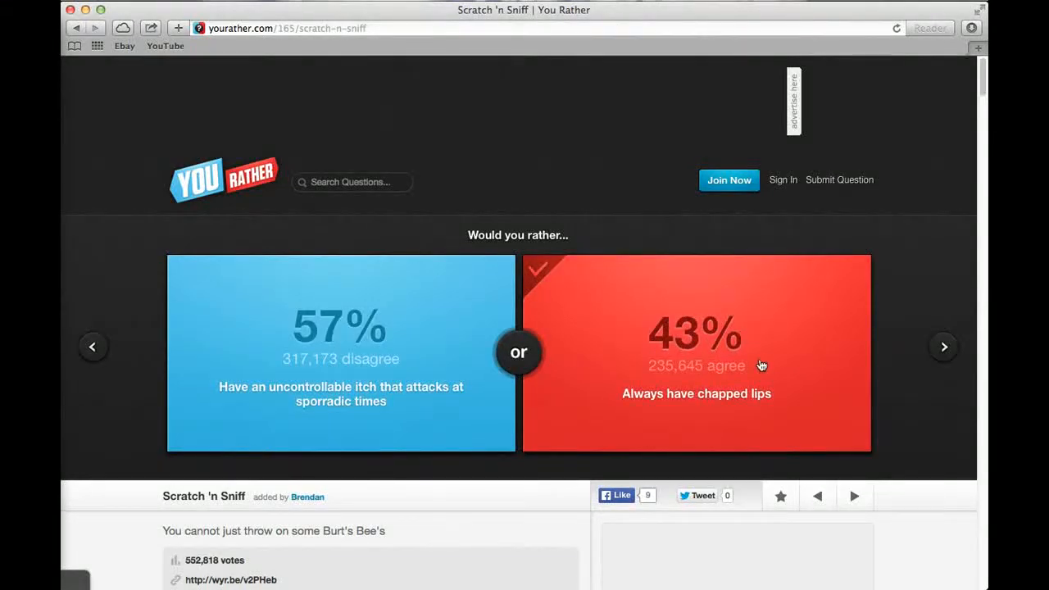
{"action": "mouse_move", "coordinate": [899, 358]}
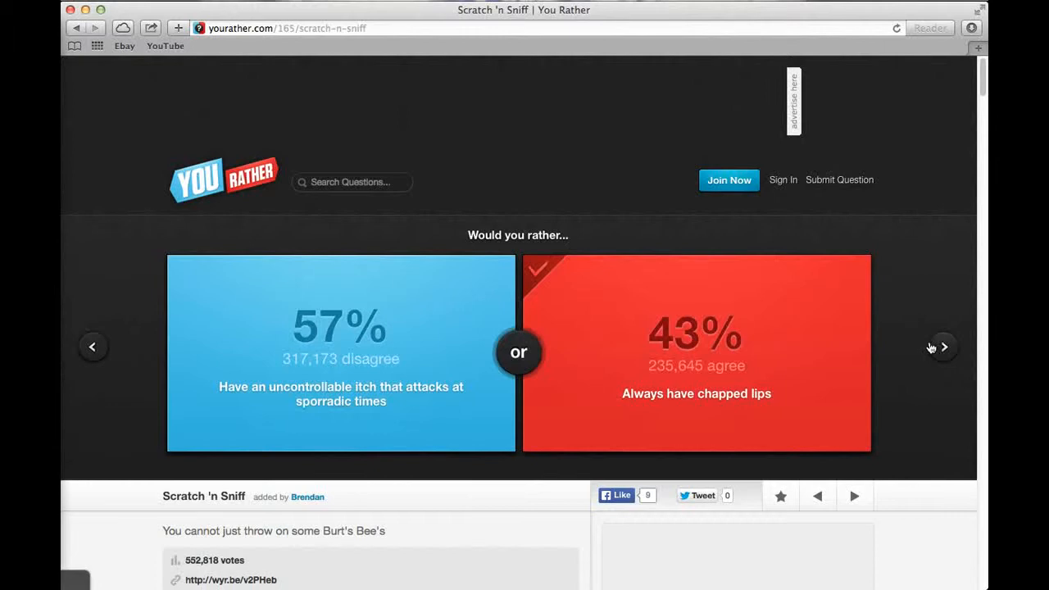
{"action": "left_click", "coordinate": [942, 346]}
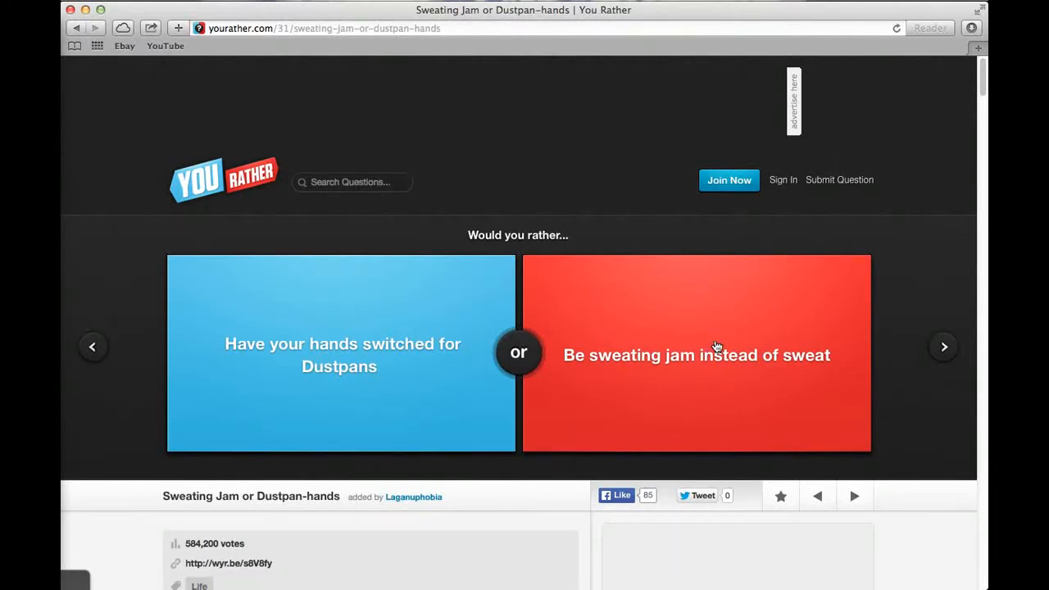
{"action": "mouse_move", "coordinate": [717, 341]}
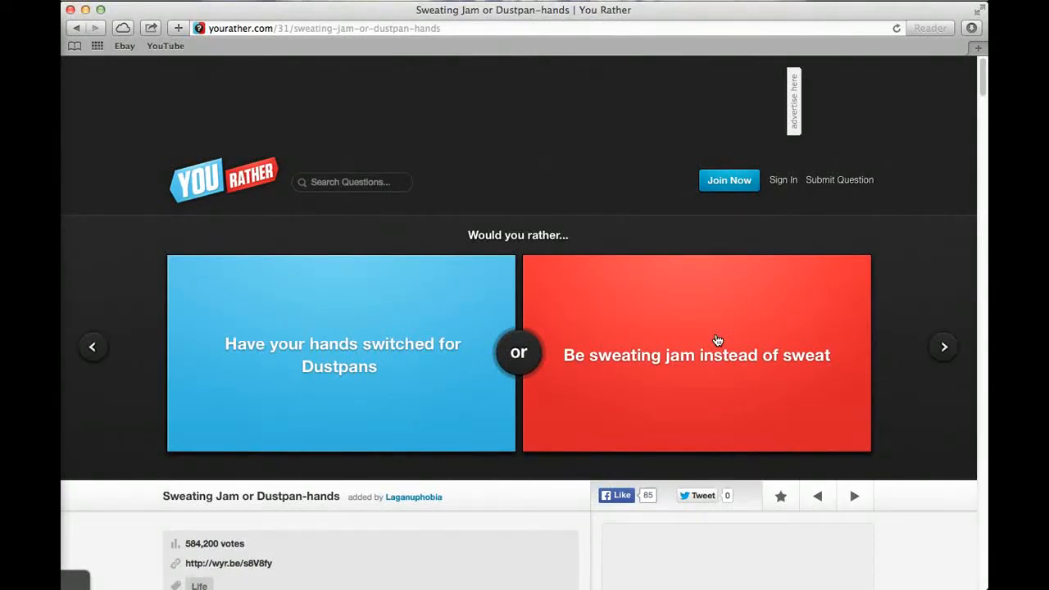
Skip the sweating jam question, vote to fight Jackie Chan (70%), then advance.
{"action": "left_click", "coordinate": [696, 354]}
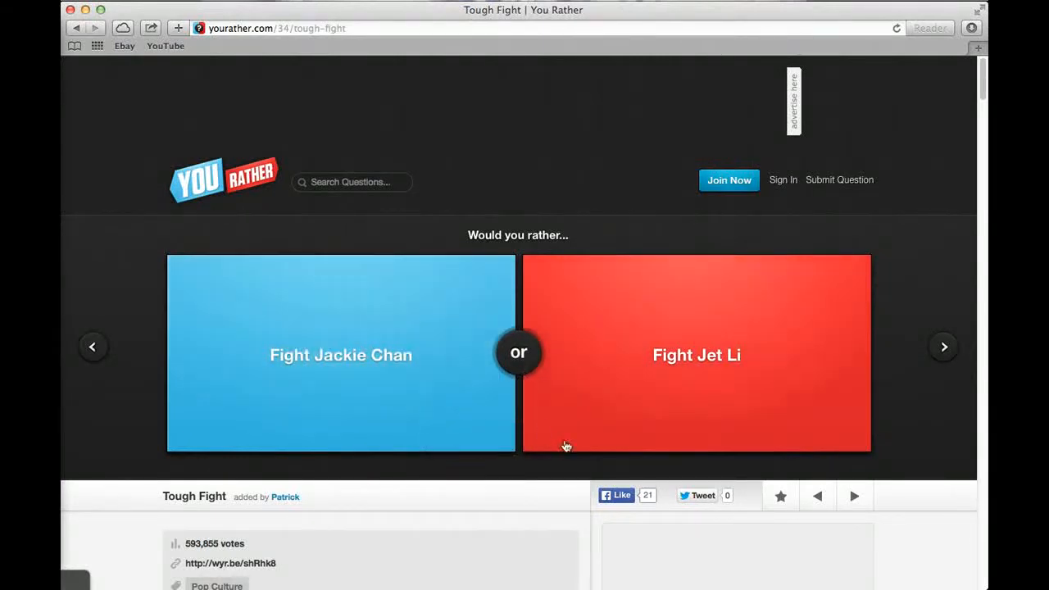
{"action": "mouse_move", "coordinate": [564, 474]}
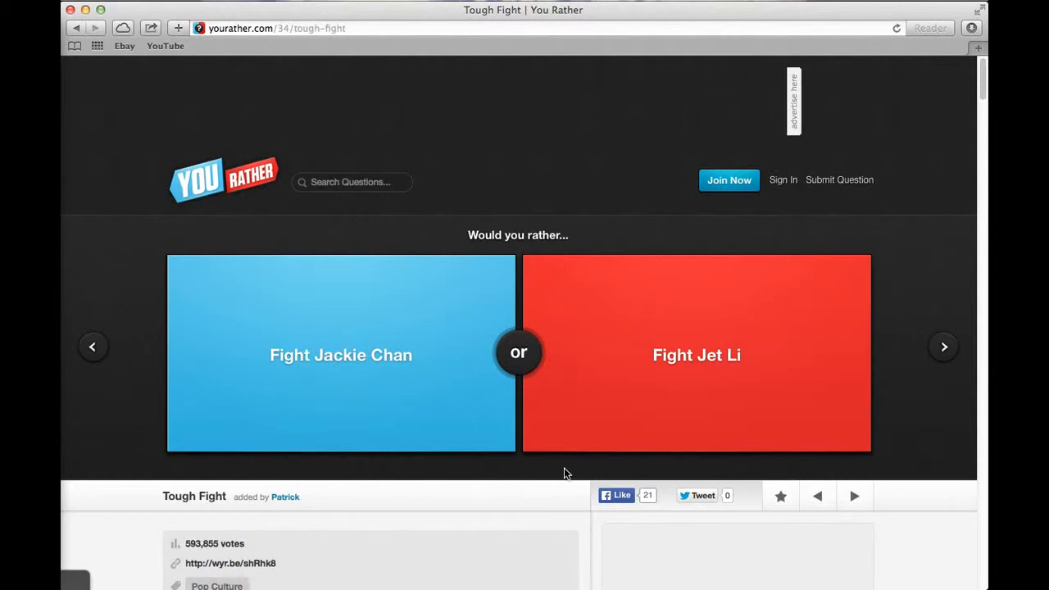
{"action": "mouse_move", "coordinate": [571, 471]}
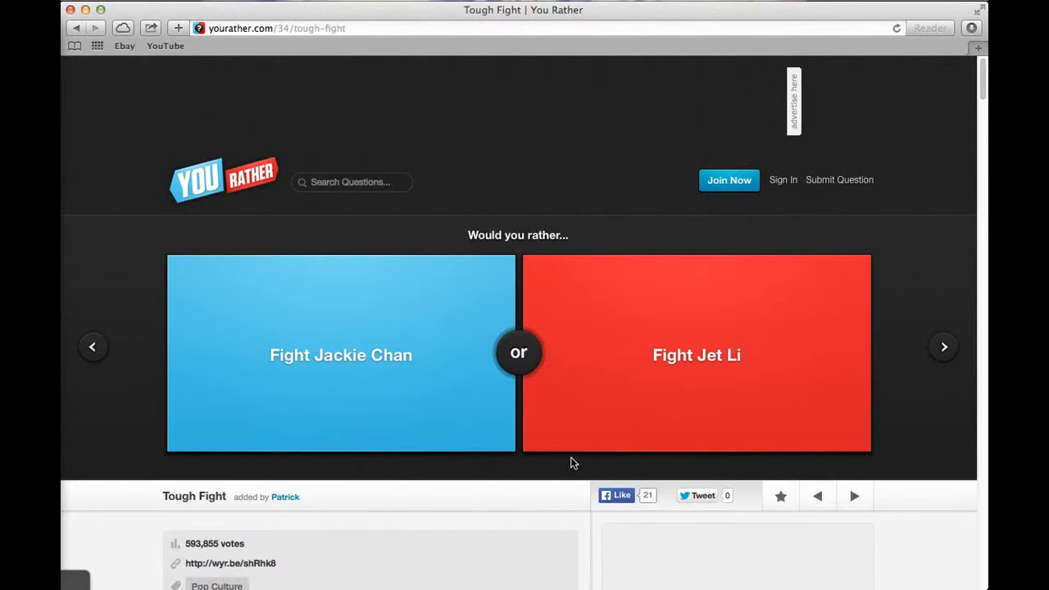
{"action": "mouse_move", "coordinate": [576, 458]}
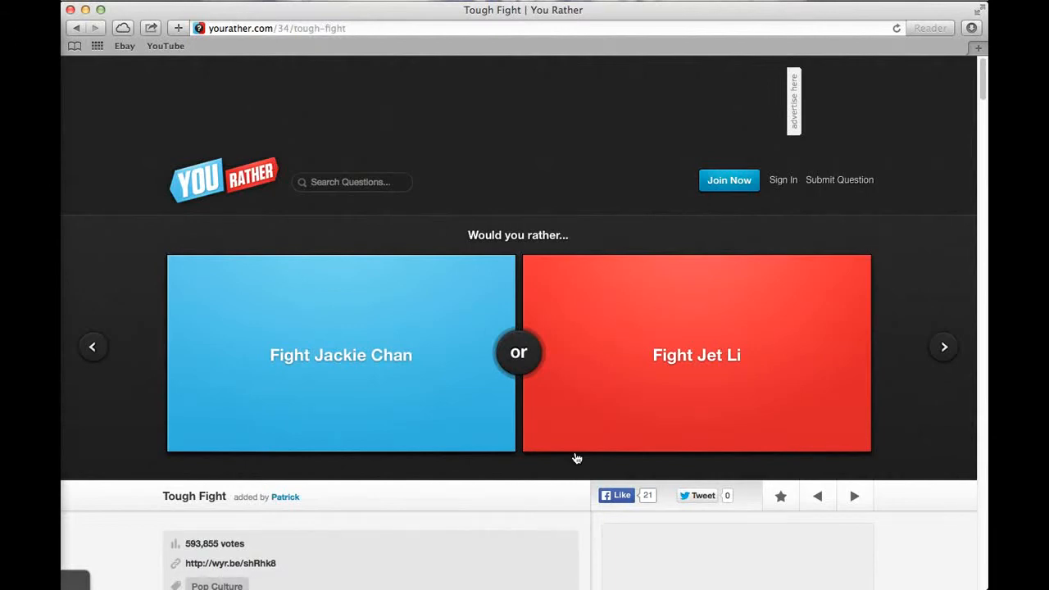
{"action": "mouse_move", "coordinate": [576, 454]}
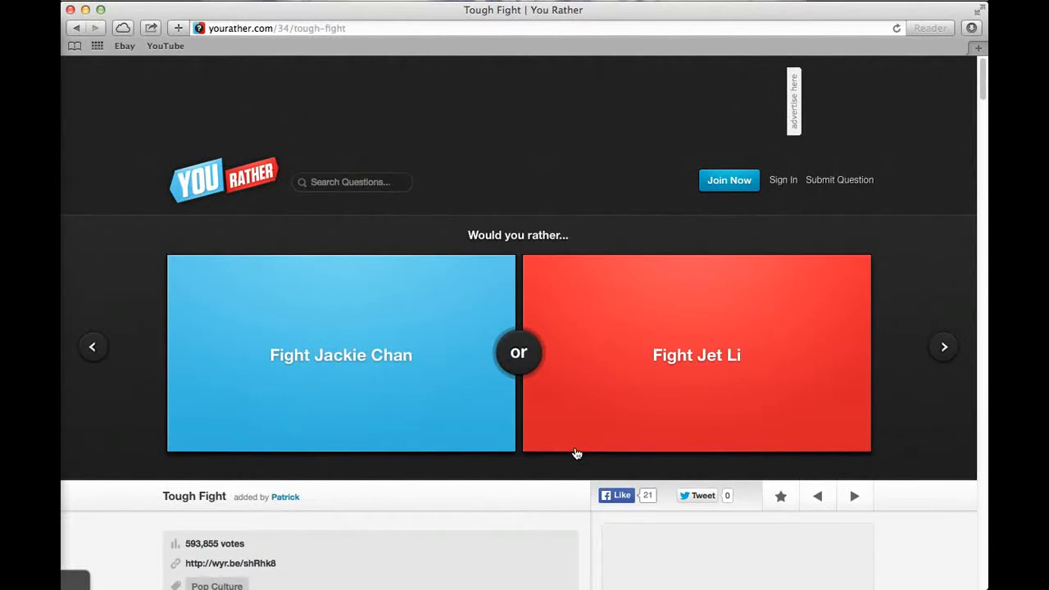
{"action": "mouse_move", "coordinate": [577, 449]}
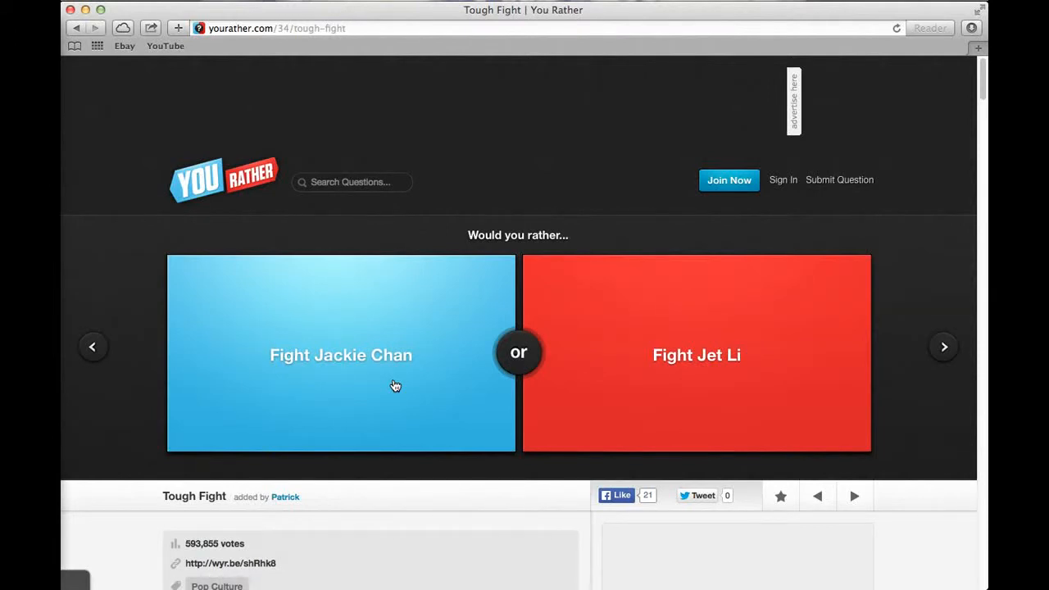
{"action": "left_click", "coordinate": [340, 354]}
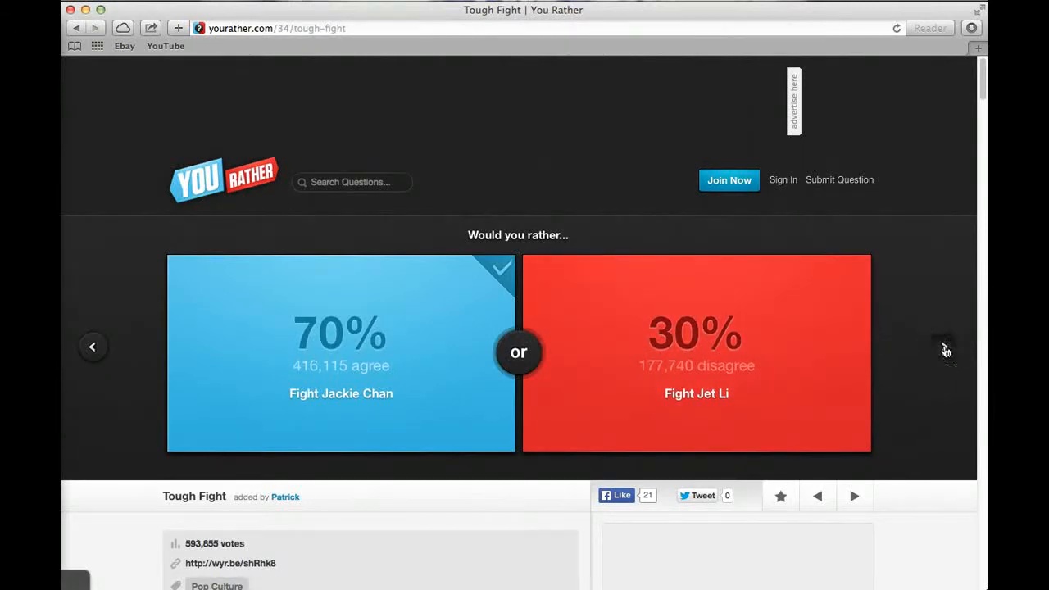
{"action": "left_click", "coordinate": [944, 346]}
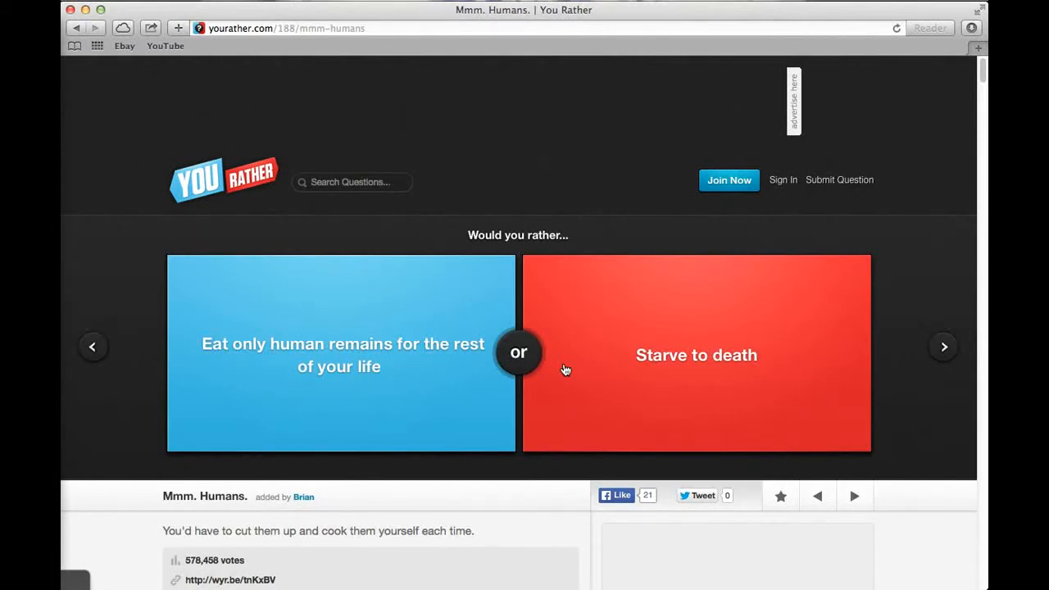
Vote to starve to death (51% agree) and advance to the pants-or-hair question.
{"action": "left_click", "coordinate": [696, 354]}
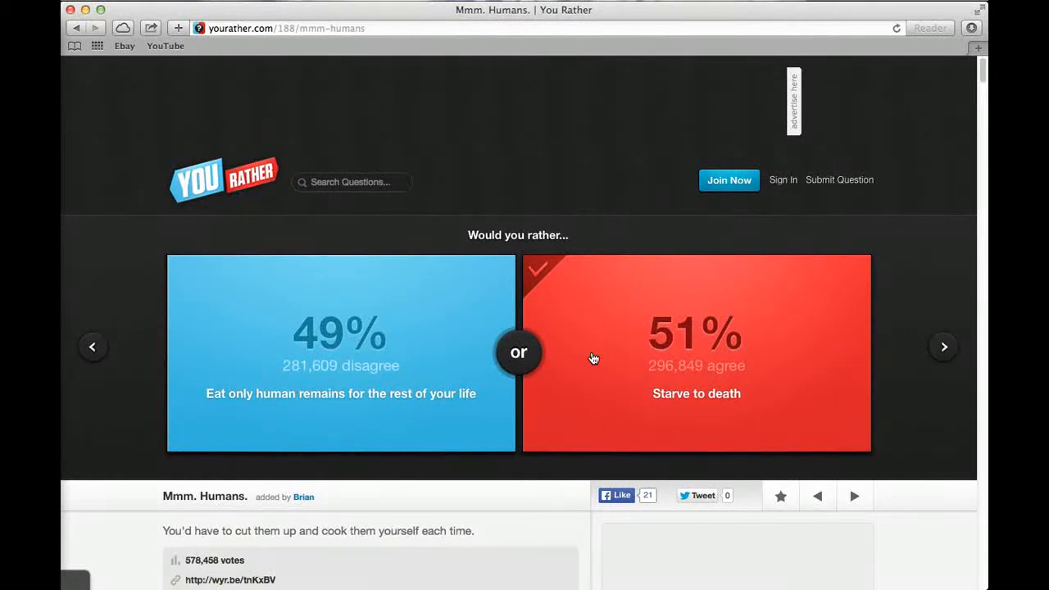
{"action": "left_click", "coordinate": [943, 345]}
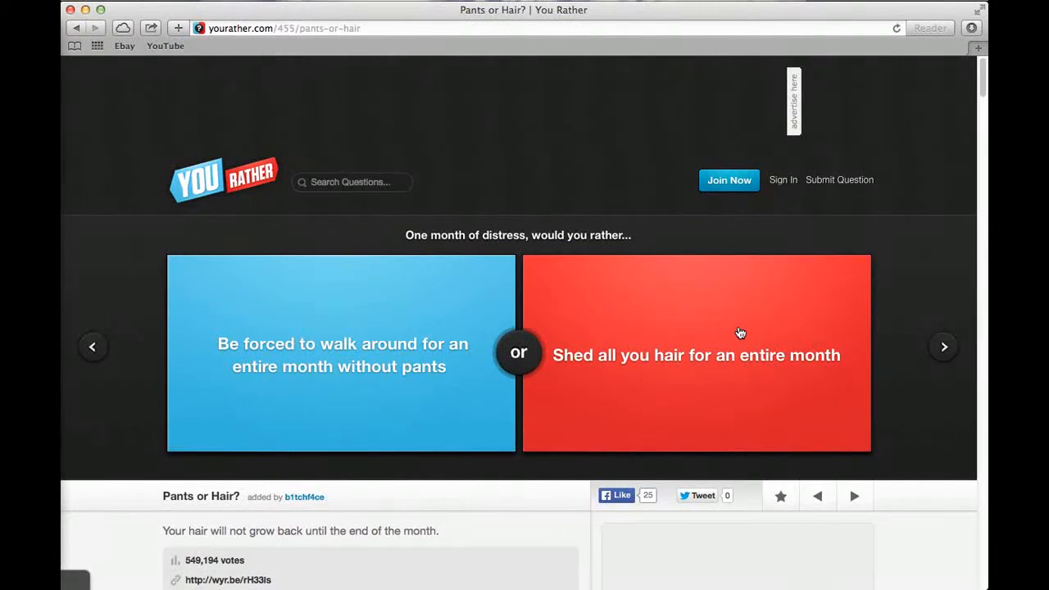
{"action": "mouse_move", "coordinate": [740, 338]}
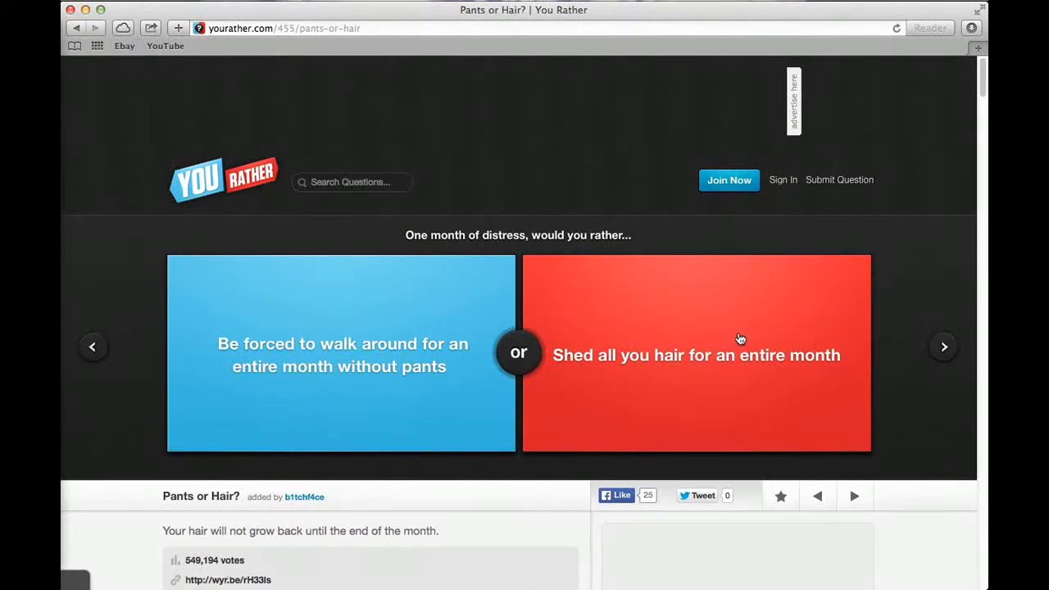
{"action": "mouse_move", "coordinate": [744, 353]}
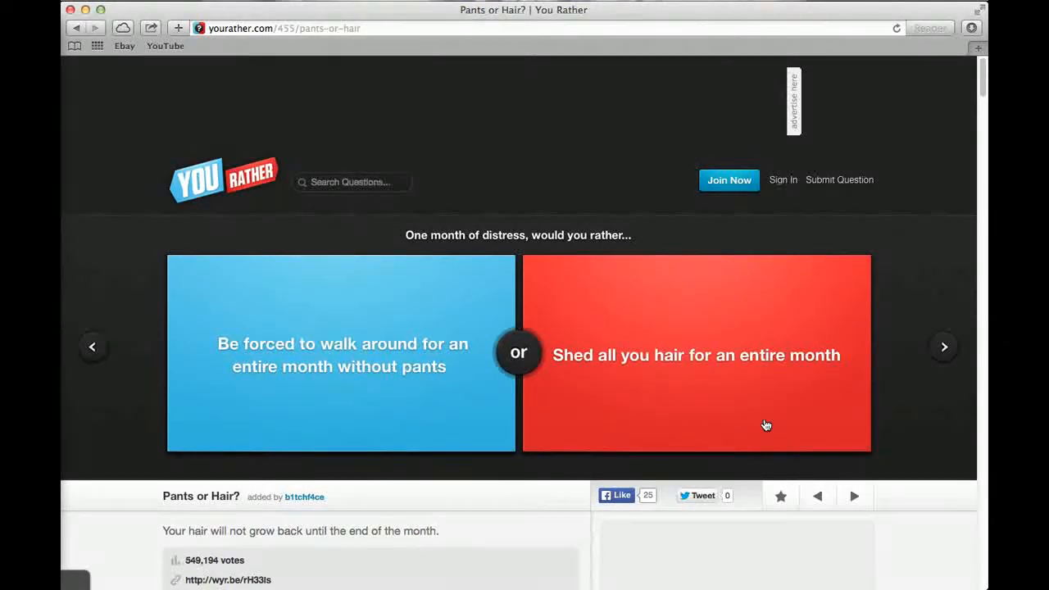
Vote to shed all hair (57% agree), then to never feel emotions (40% agree).
{"action": "left_click", "coordinate": [696, 354]}
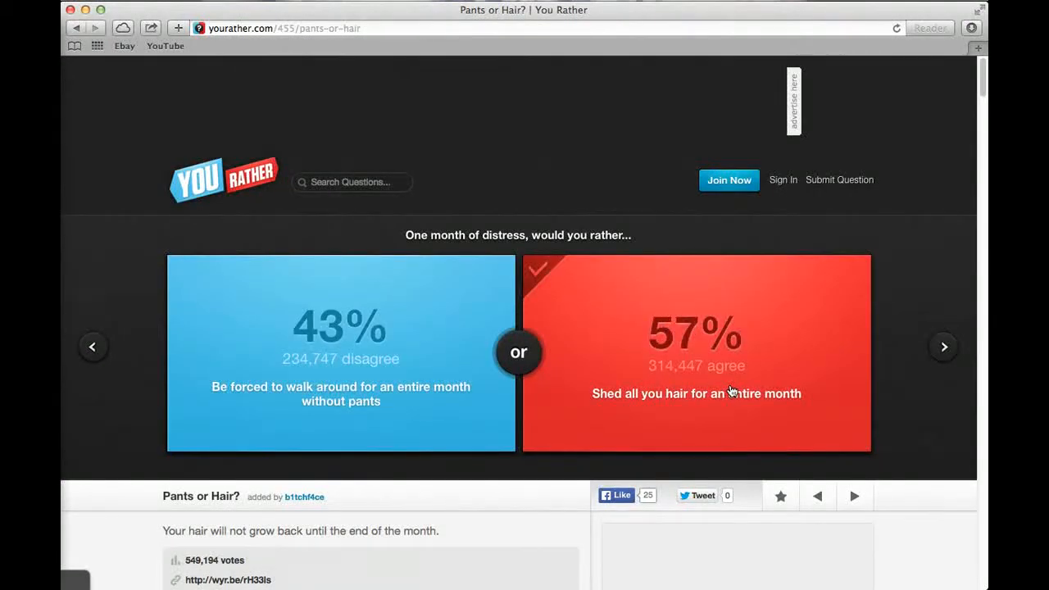
{"action": "mouse_move", "coordinate": [850, 391]}
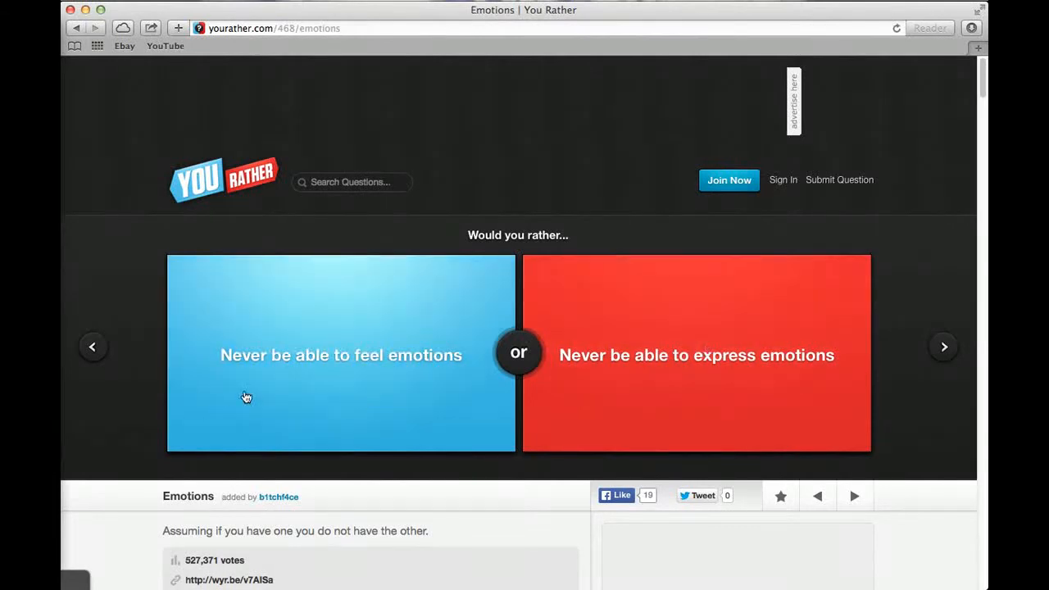
{"action": "left_click", "coordinate": [340, 354]}
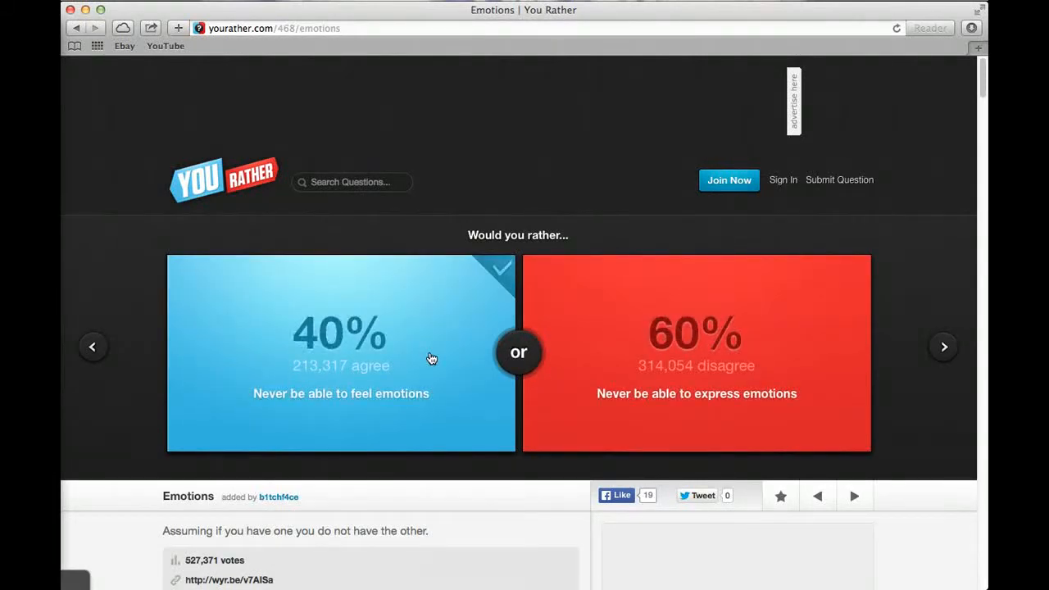
{"action": "mouse_move", "coordinate": [799, 341]}
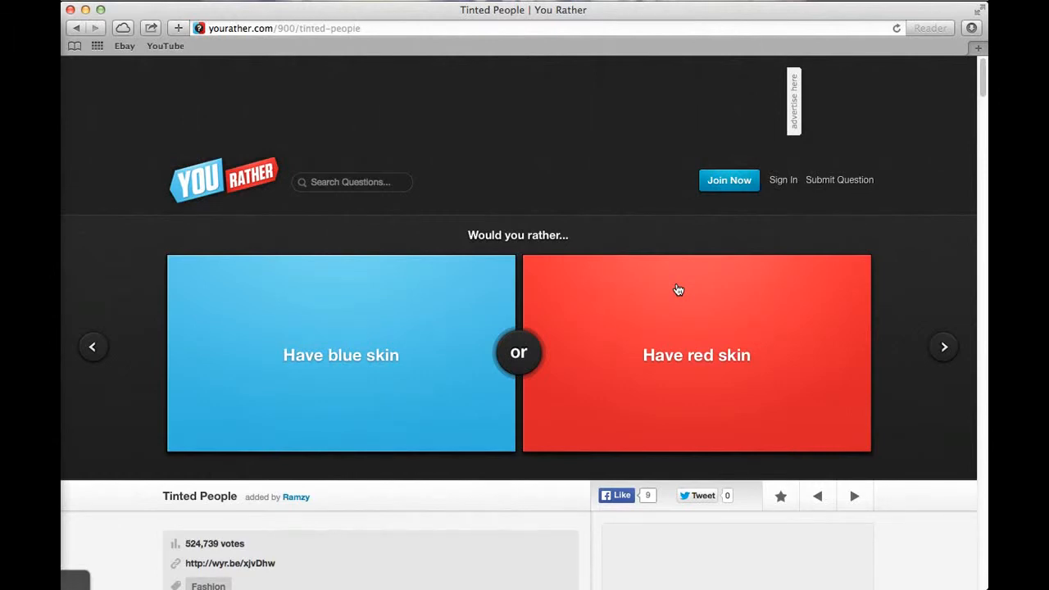
{"action": "mouse_move", "coordinate": [656, 300]}
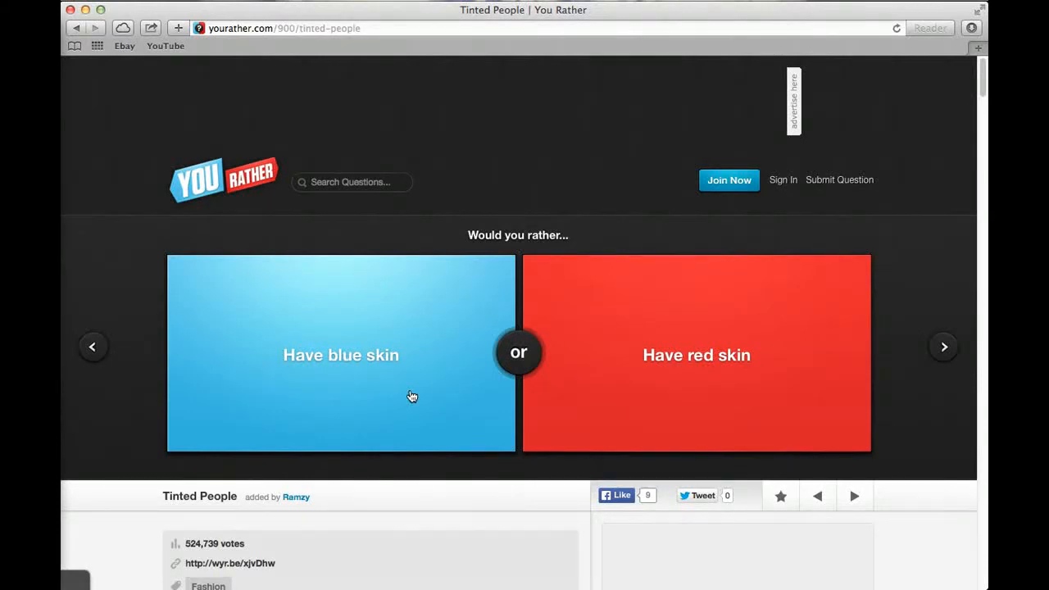
{"action": "mouse_move", "coordinate": [416, 396]}
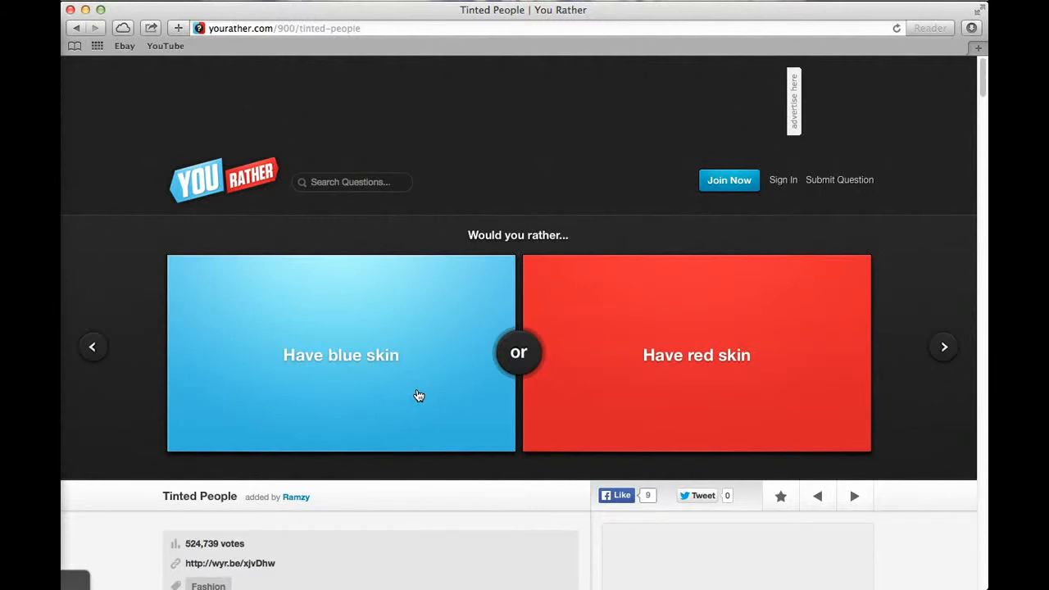
Vote for blue skin (69% agree) and advance to the Reddit versus New York Times question.
{"action": "left_click", "coordinate": [341, 354]}
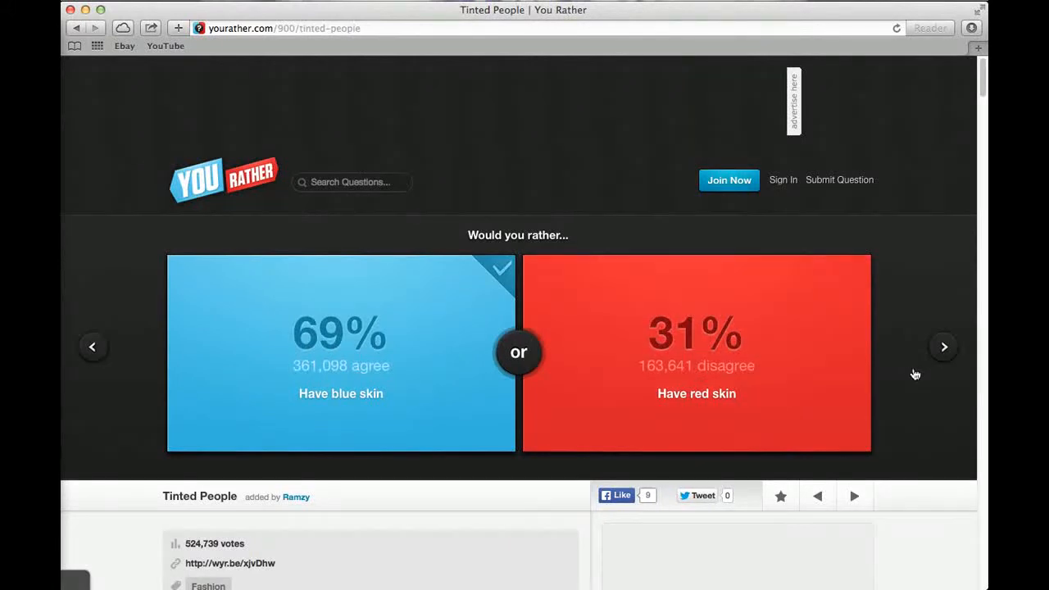
{"action": "mouse_move", "coordinate": [942, 348]}
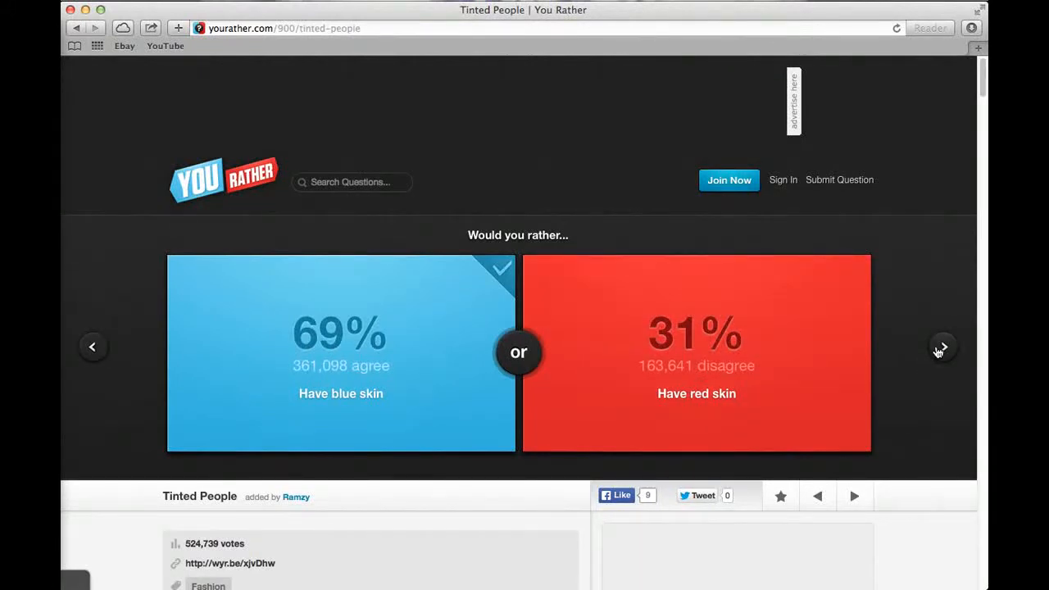
{"action": "left_click", "coordinate": [941, 345]}
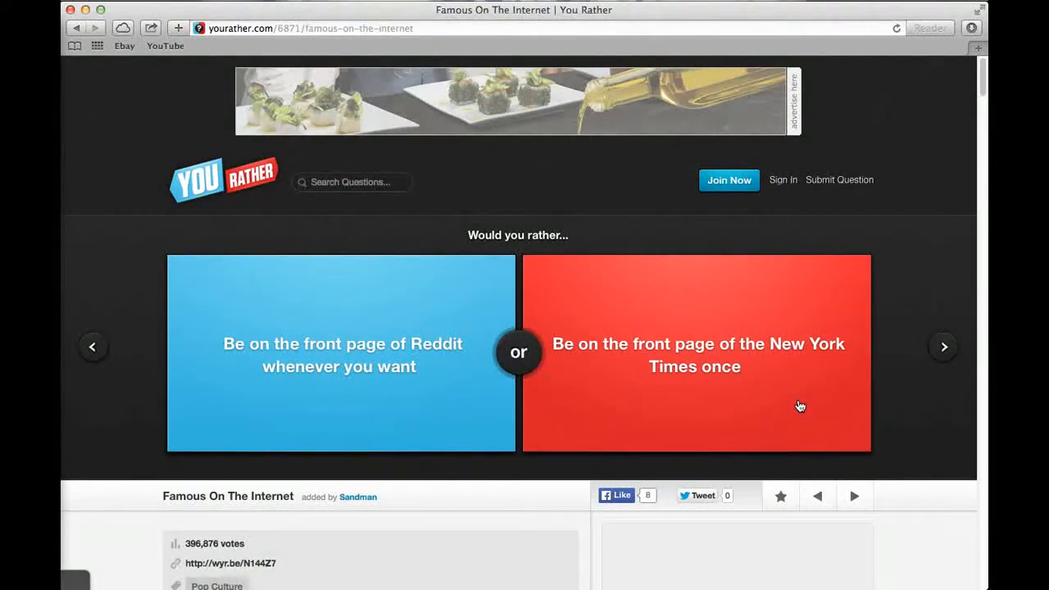
{"action": "mouse_move", "coordinate": [505, 392]}
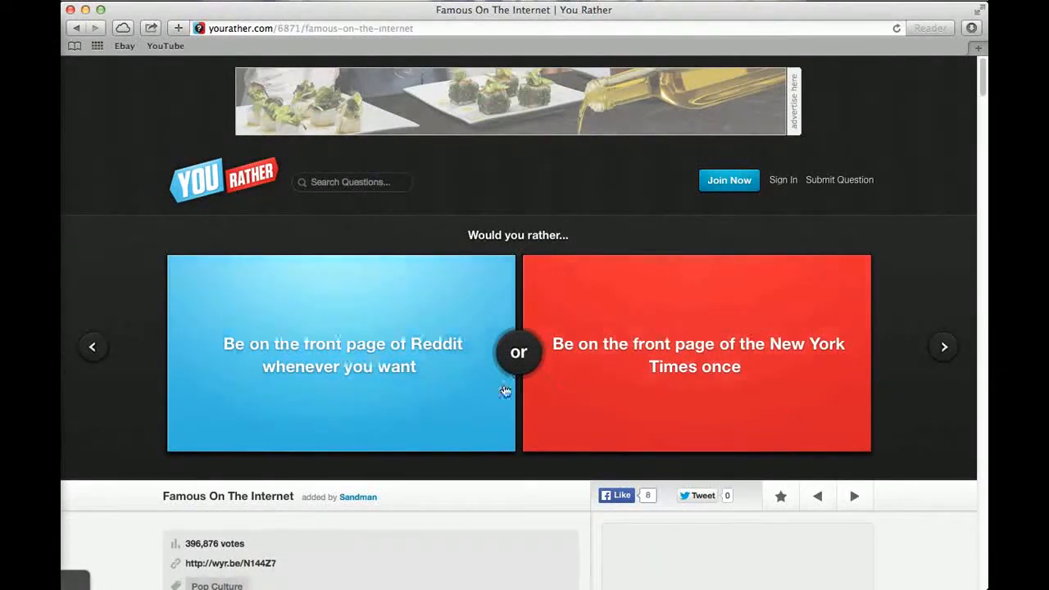
Choose being on Reddit's front page whenever you want.
{"action": "left_click", "coordinate": [340, 353]}
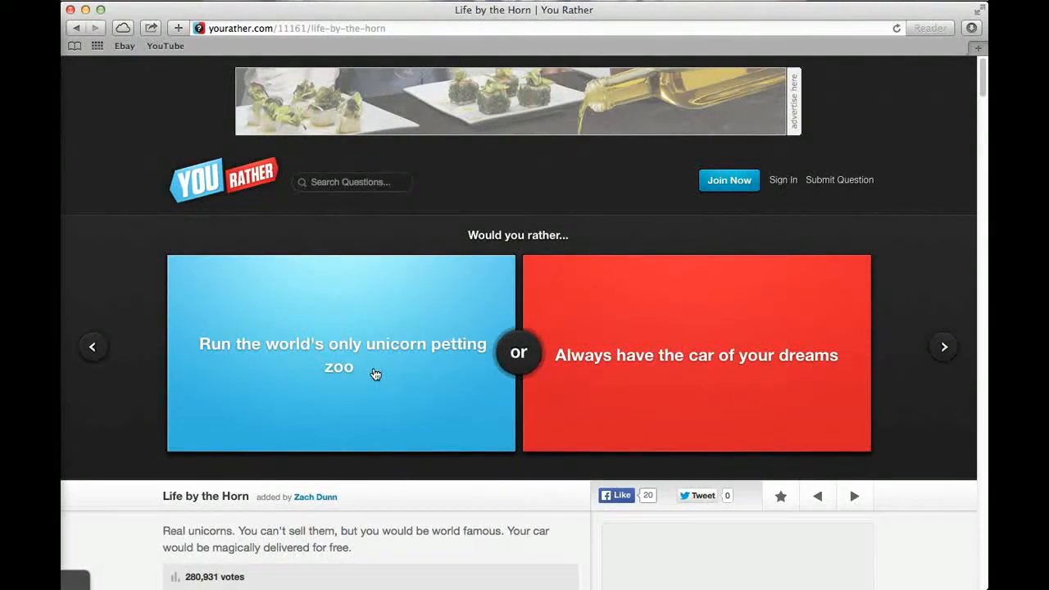
Vote for the unicorn petting zoo (52% agree) and advance to Obama versus Romney.
{"action": "left_click", "coordinate": [340, 352]}
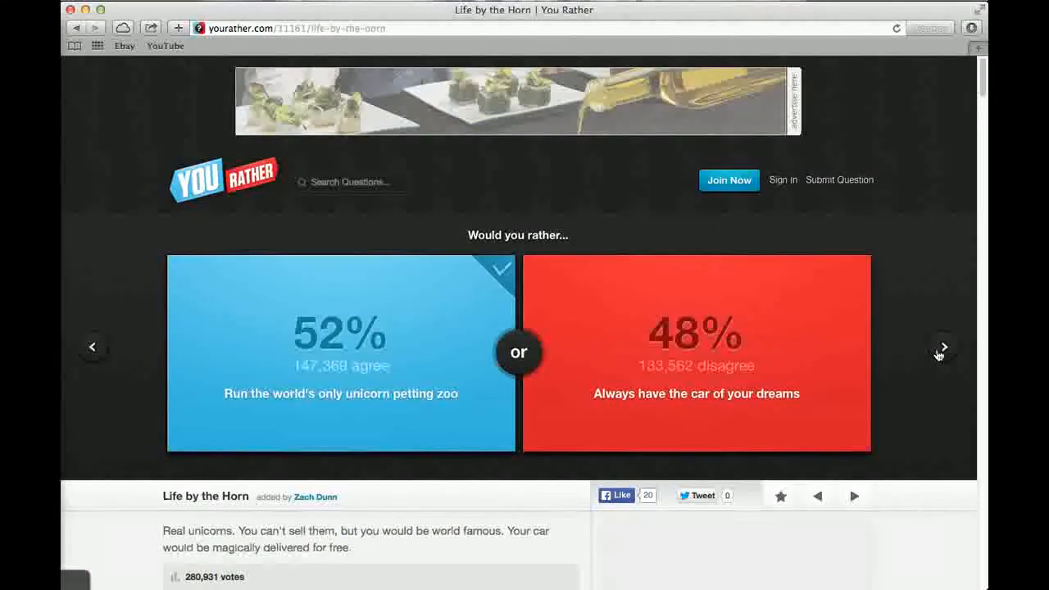
{"action": "left_click", "coordinate": [943, 346]}
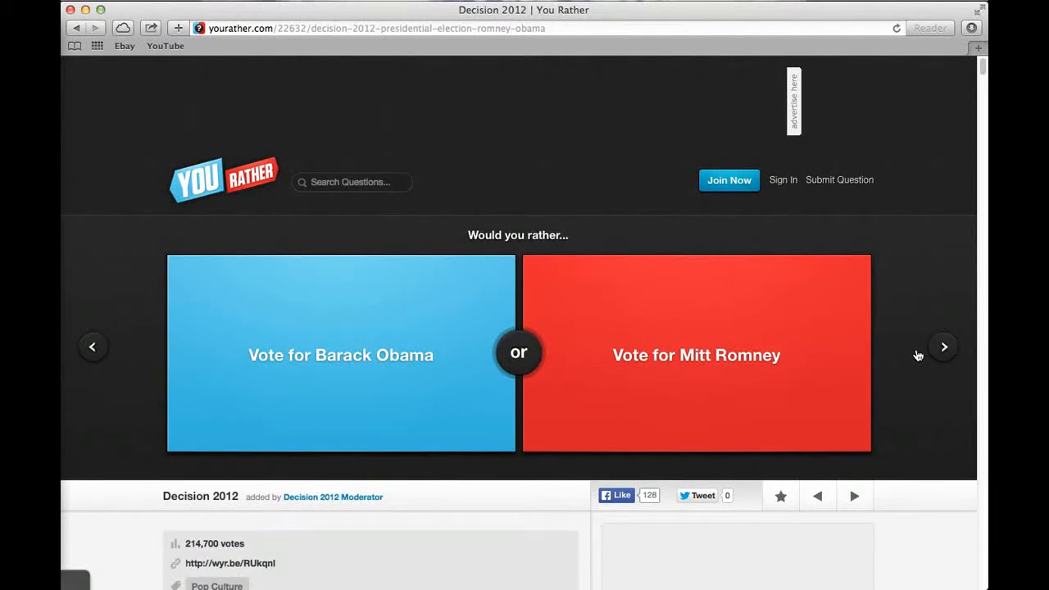
{"action": "mouse_move", "coordinate": [912, 355]}
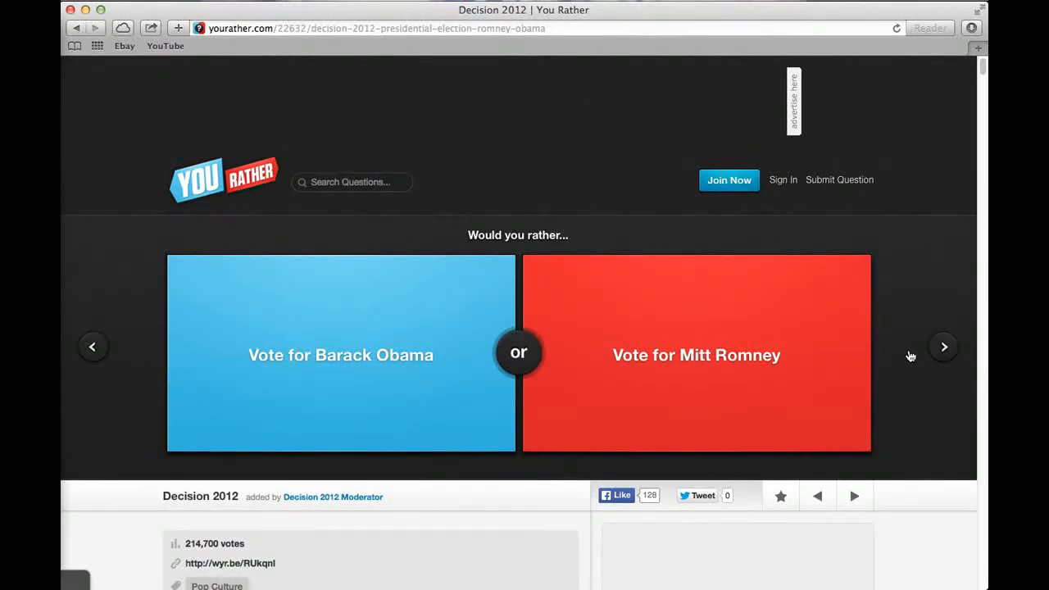
{"action": "mouse_move", "coordinate": [783, 354]}
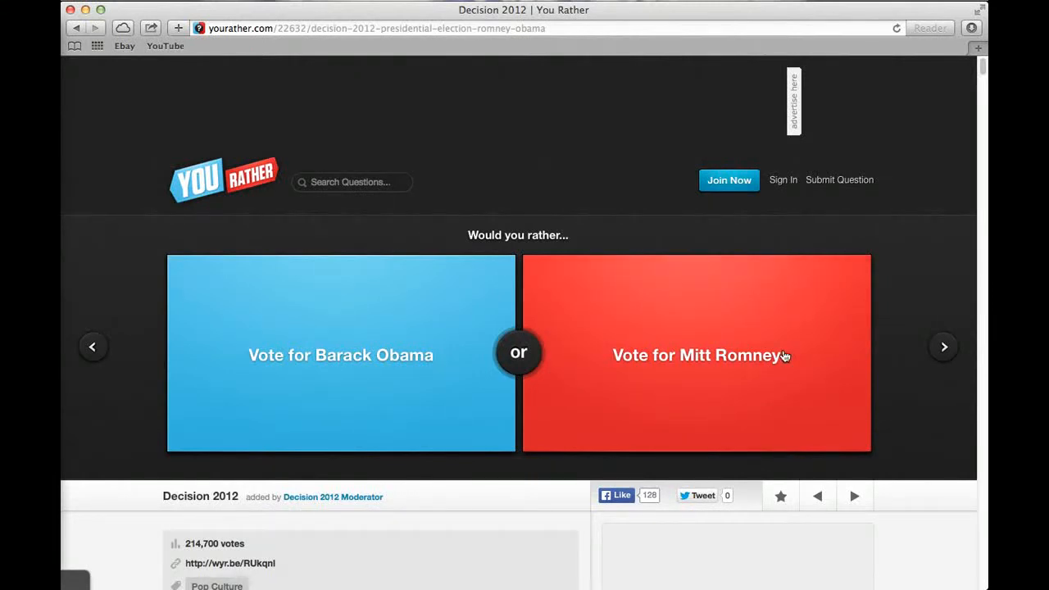
{"action": "mouse_move", "coordinate": [785, 356]}
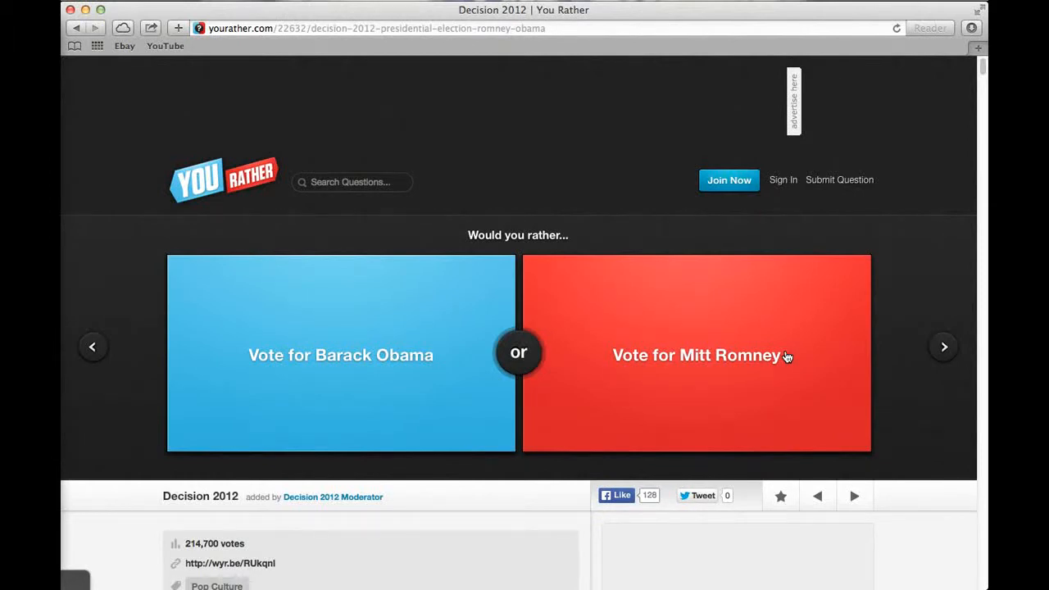
{"action": "mouse_move", "coordinate": [618, 359]}
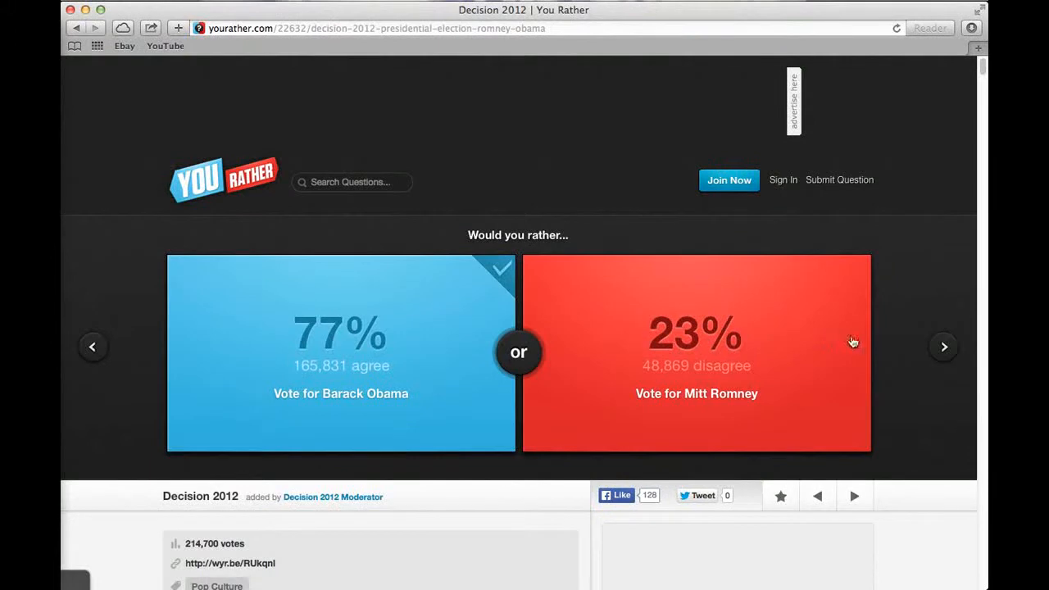
Leave the Obama results, vote for a Brooklyn accent (63% agree), then advance again.
{"action": "left_click", "coordinate": [942, 346]}
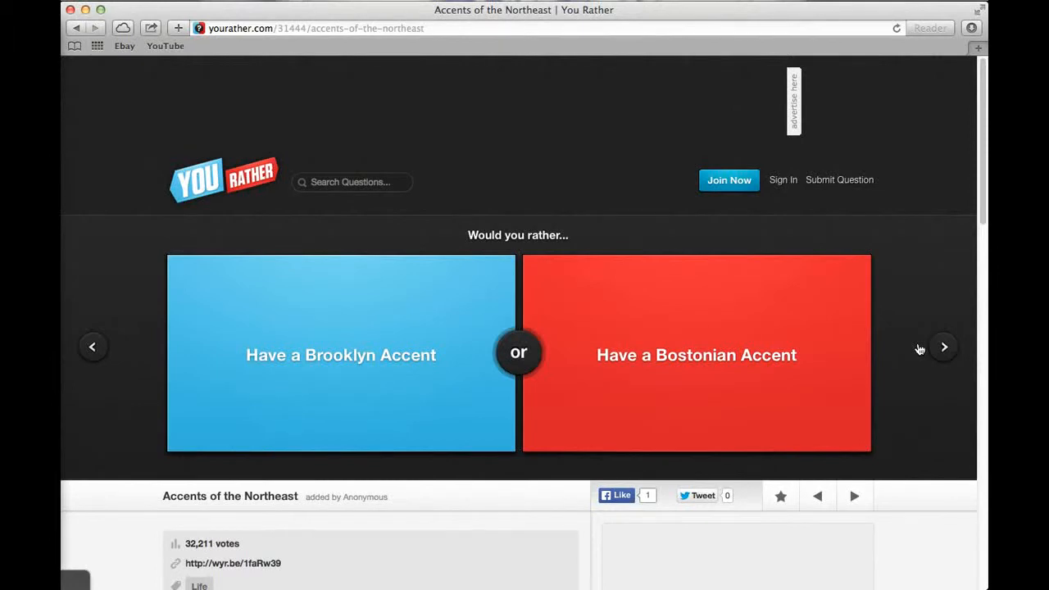
{"action": "left_click", "coordinate": [341, 354]}
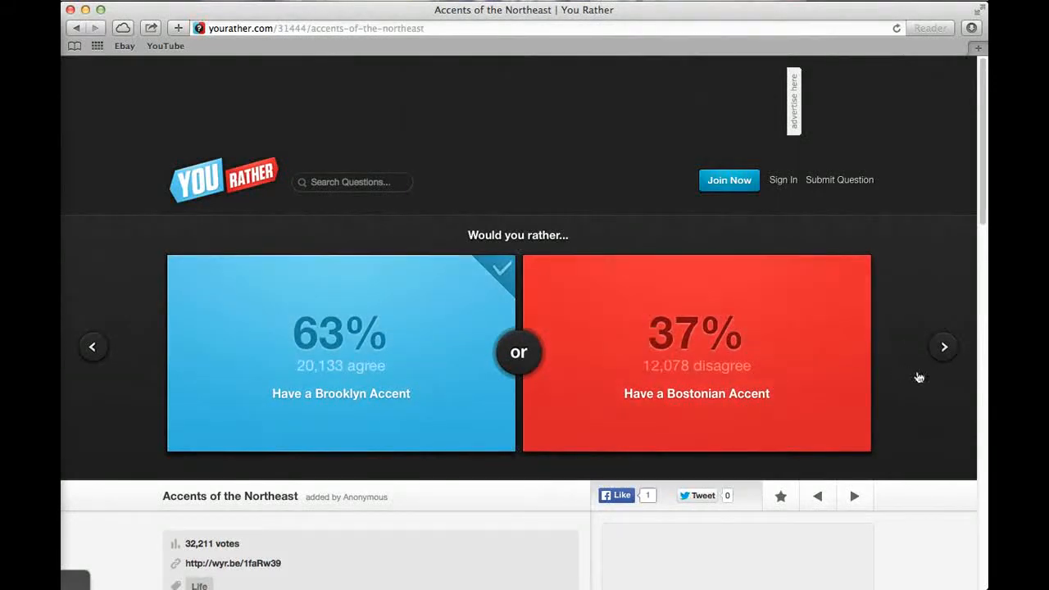
{"action": "left_click", "coordinate": [943, 345]}
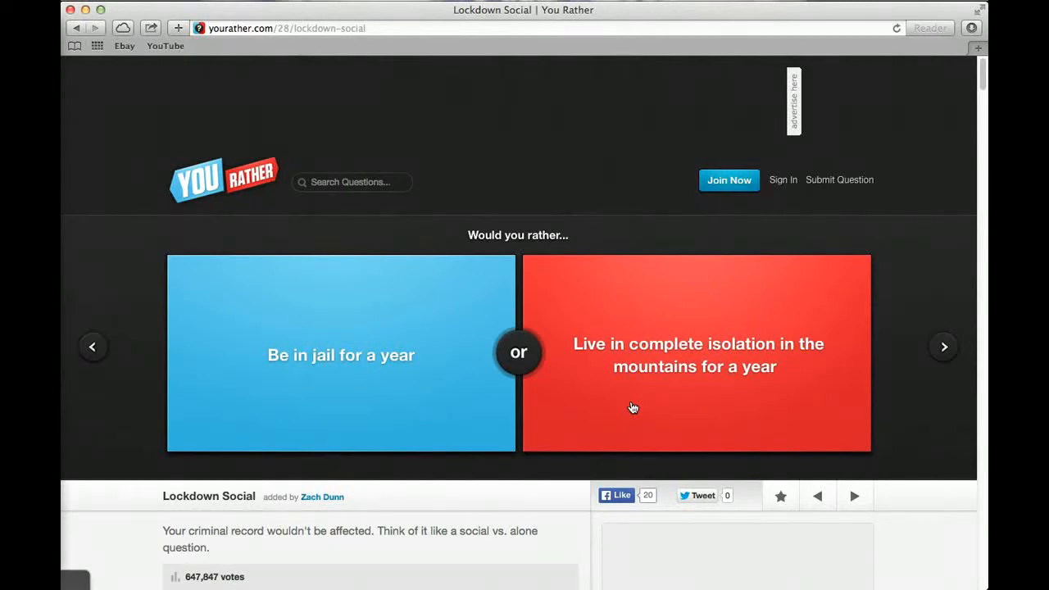
{"action": "mouse_move", "coordinate": [427, 323]}
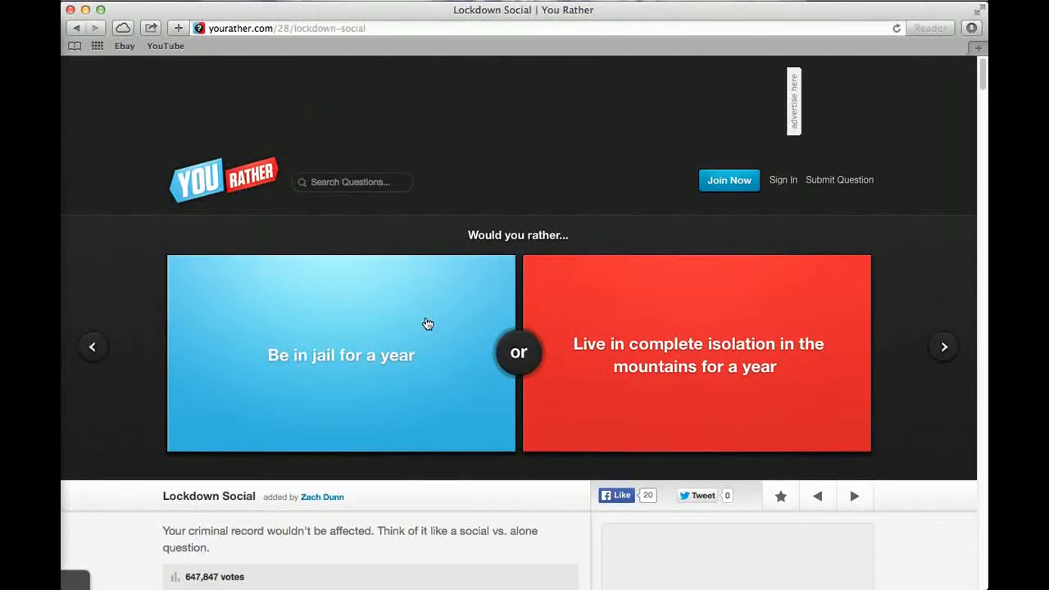
{"action": "mouse_move", "coordinate": [433, 330]}
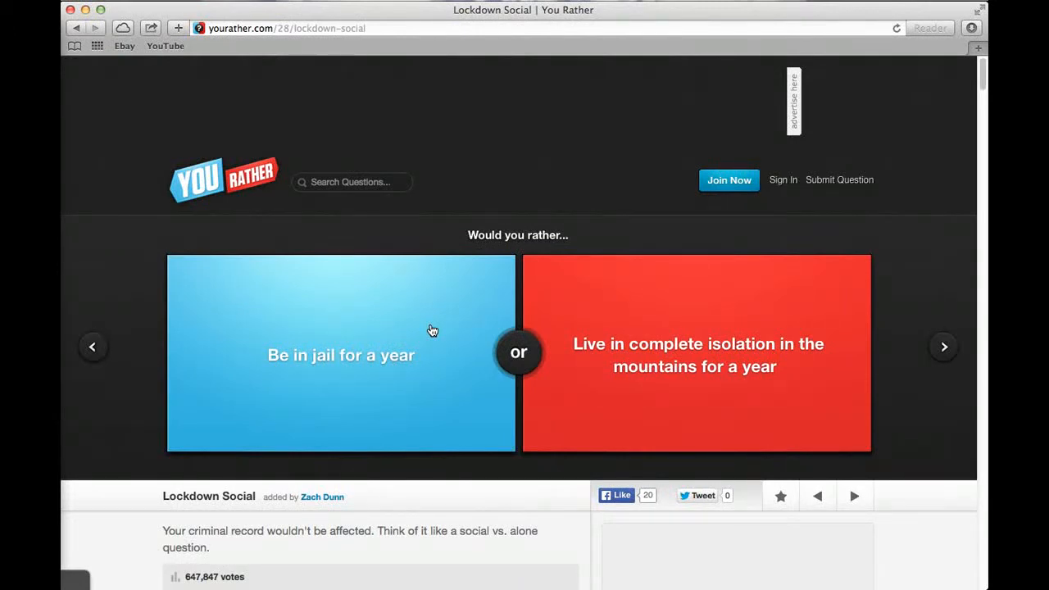
Vote to spend a year in jail (26% agree) and advance to Seinfeld versus Simpsons.
{"action": "left_click", "coordinate": [340, 354]}
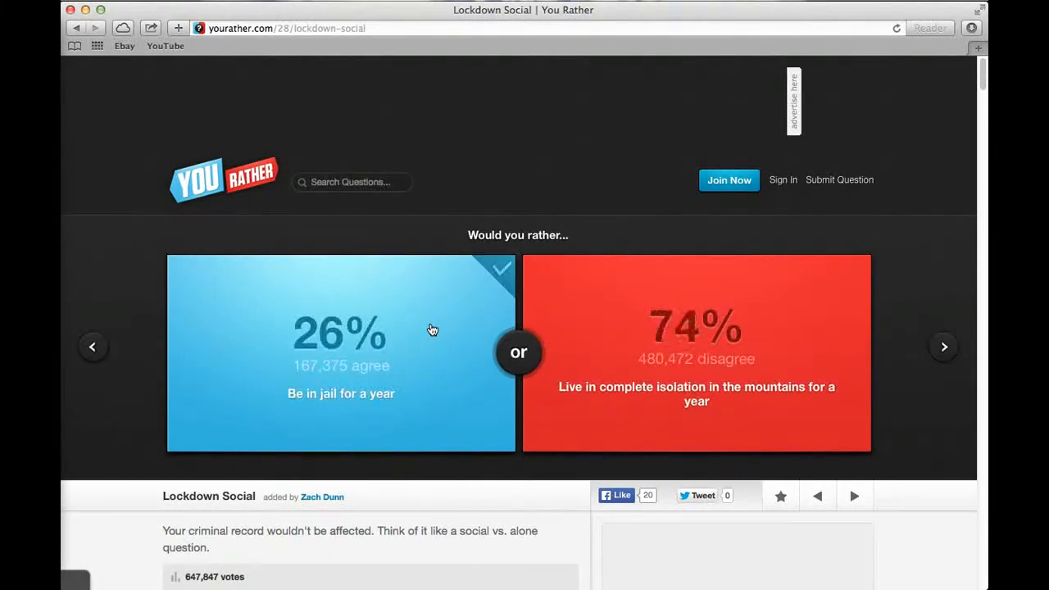
{"action": "mouse_move", "coordinate": [891, 371]}
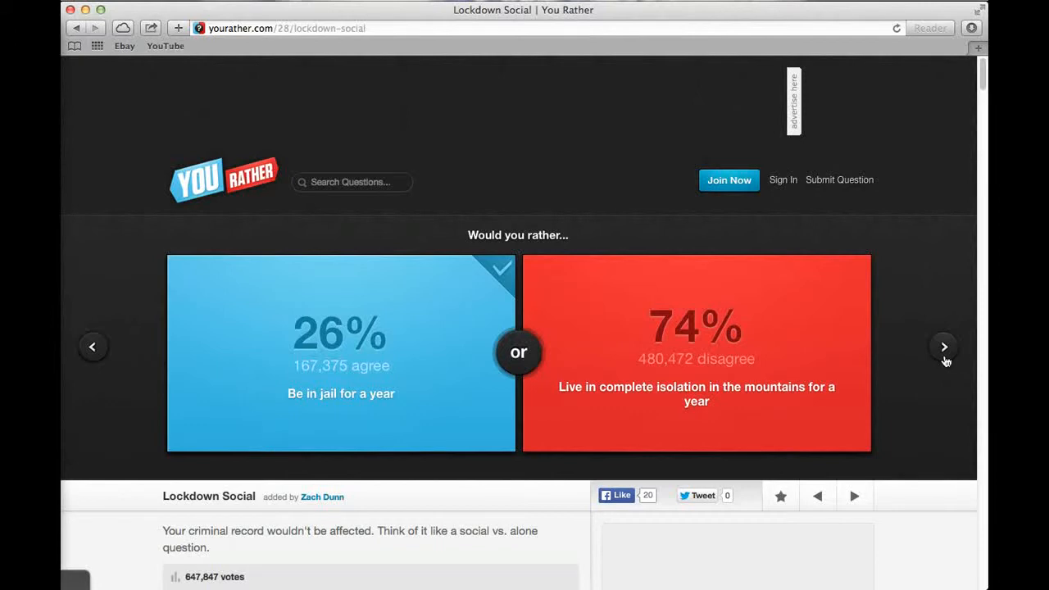
{"action": "left_click", "coordinate": [944, 346]}
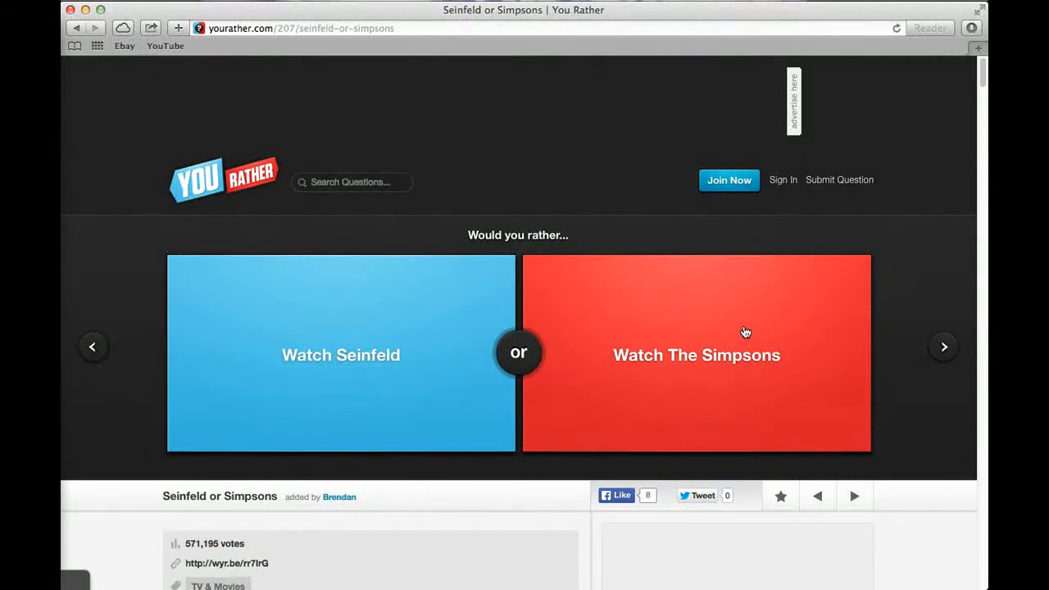
Vote for The Simpsons (78% agree) and waking in a public bathroom (64% agree).
{"action": "scroll", "scroll_direction": "up", "scroll_amount": 3}
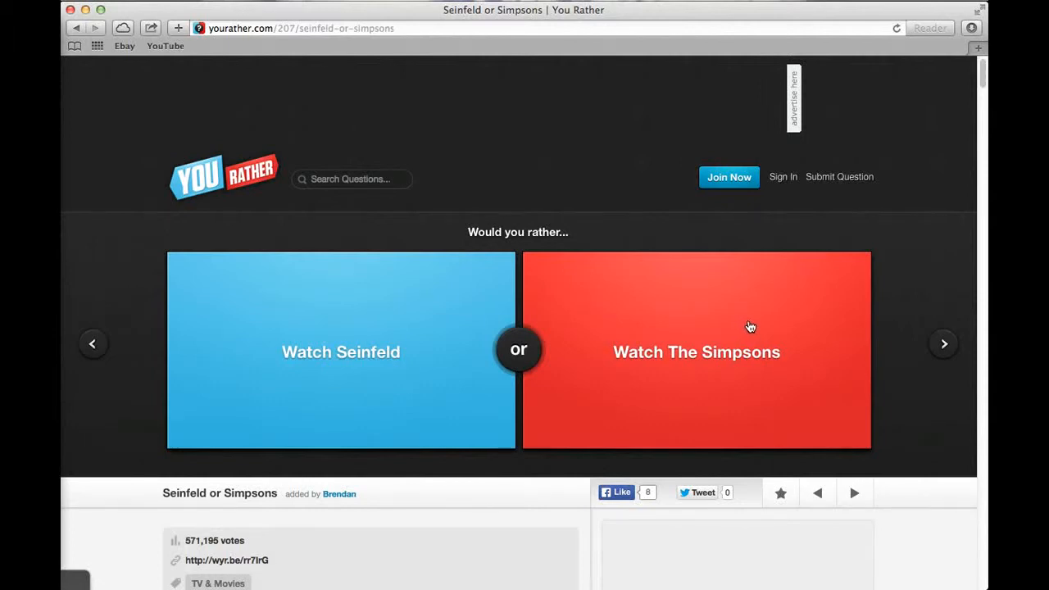
{"action": "left_click", "coordinate": [697, 351]}
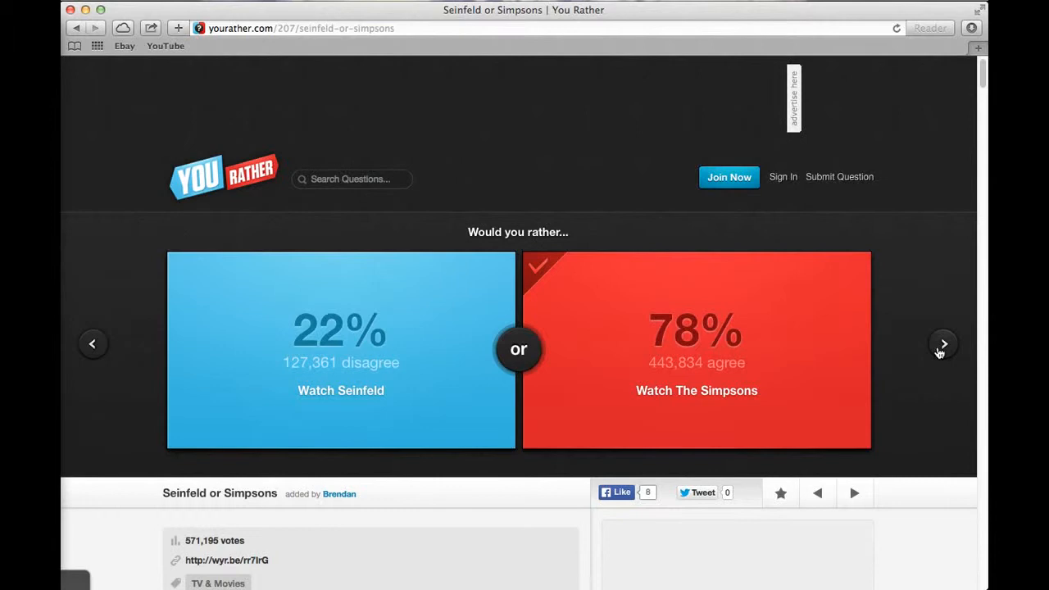
{"action": "left_click", "coordinate": [942, 343]}
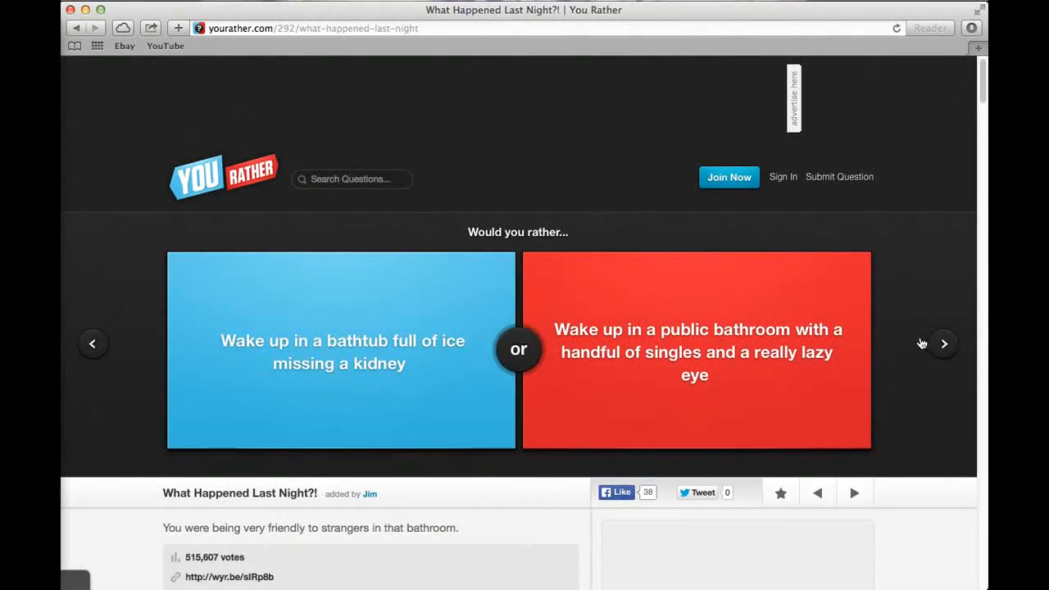
{"action": "mouse_move", "coordinate": [916, 344]}
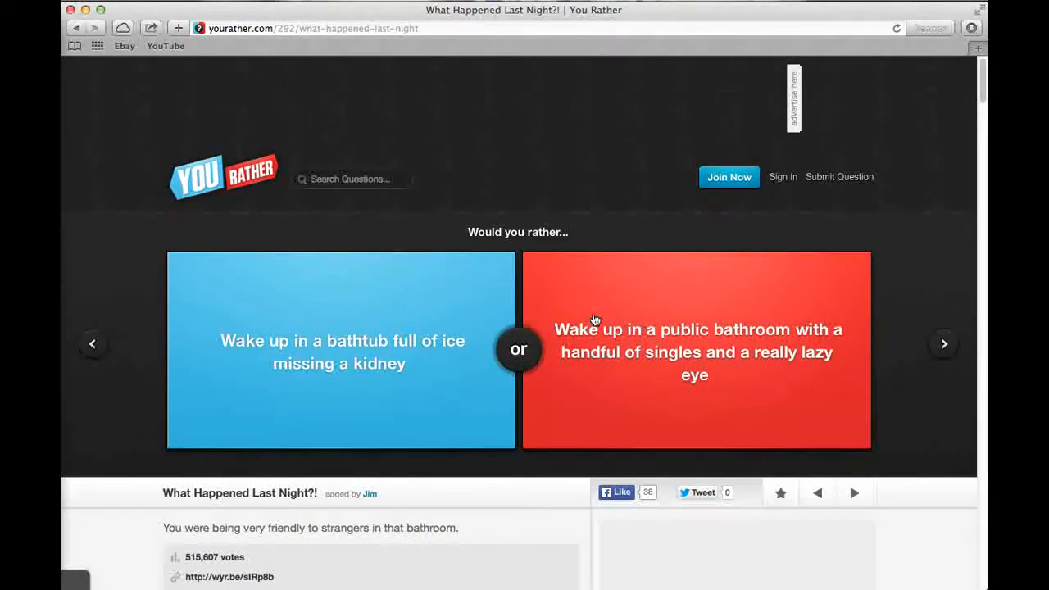
{"action": "left_click", "coordinate": [696, 351]}
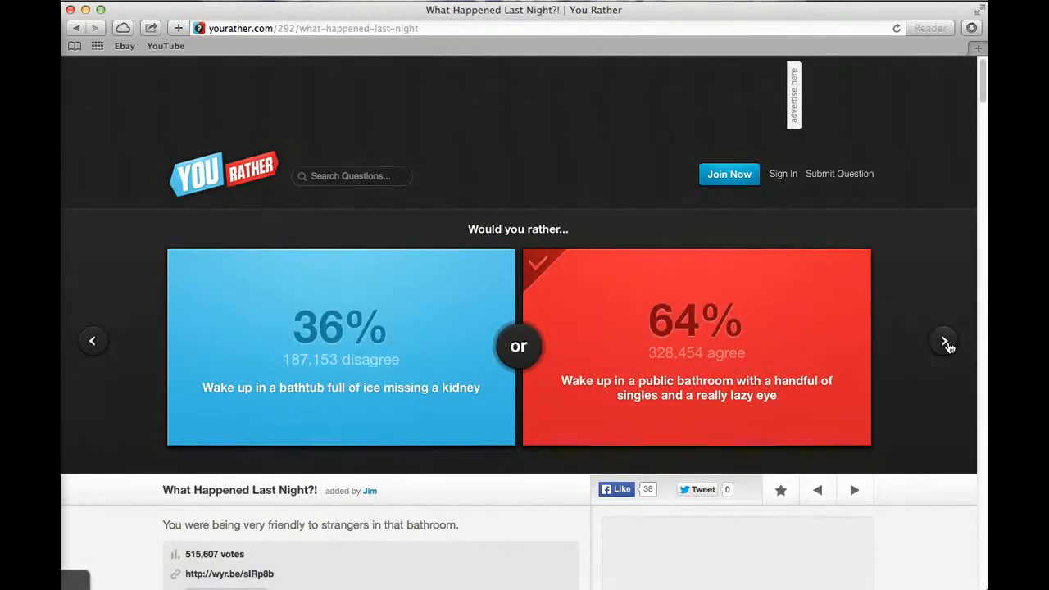
{"action": "left_click", "coordinate": [944, 341]}
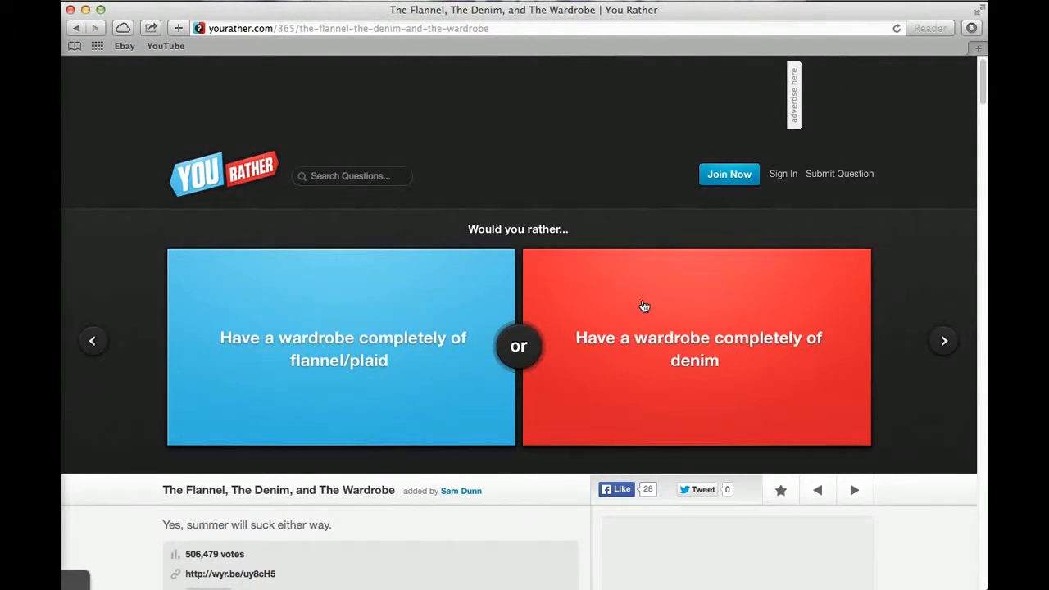
{"action": "mouse_move", "coordinate": [872, 331]}
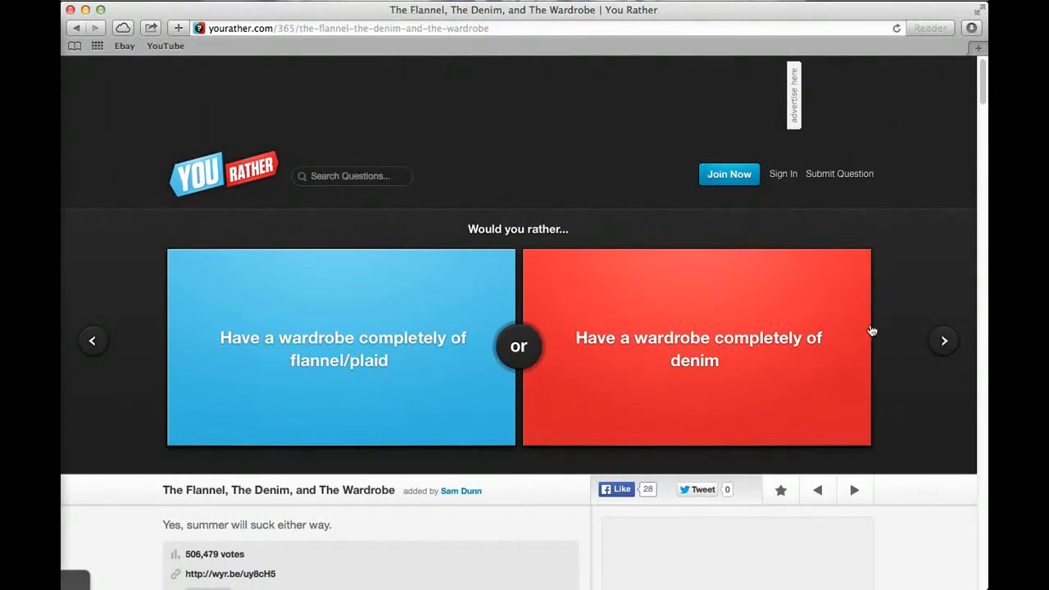
{"action": "mouse_move", "coordinate": [942, 336]}
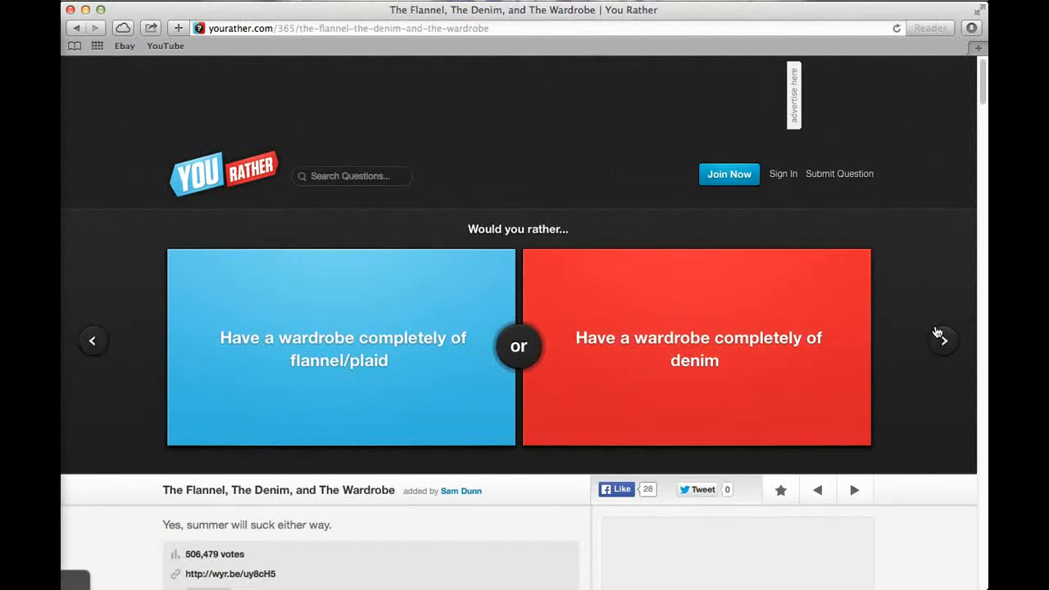
{"action": "mouse_move", "coordinate": [942, 341]}
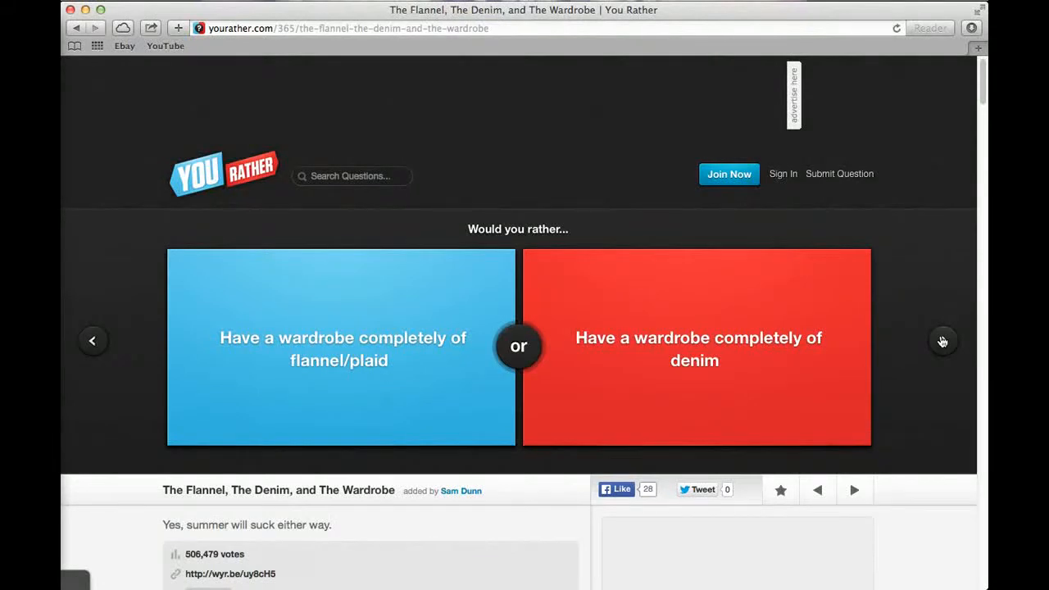
Load Trick or Woah and vote to punch every trick-or-treater, showing 46% agree, 54% disagree.
{"action": "left_click", "coordinate": [942, 341]}
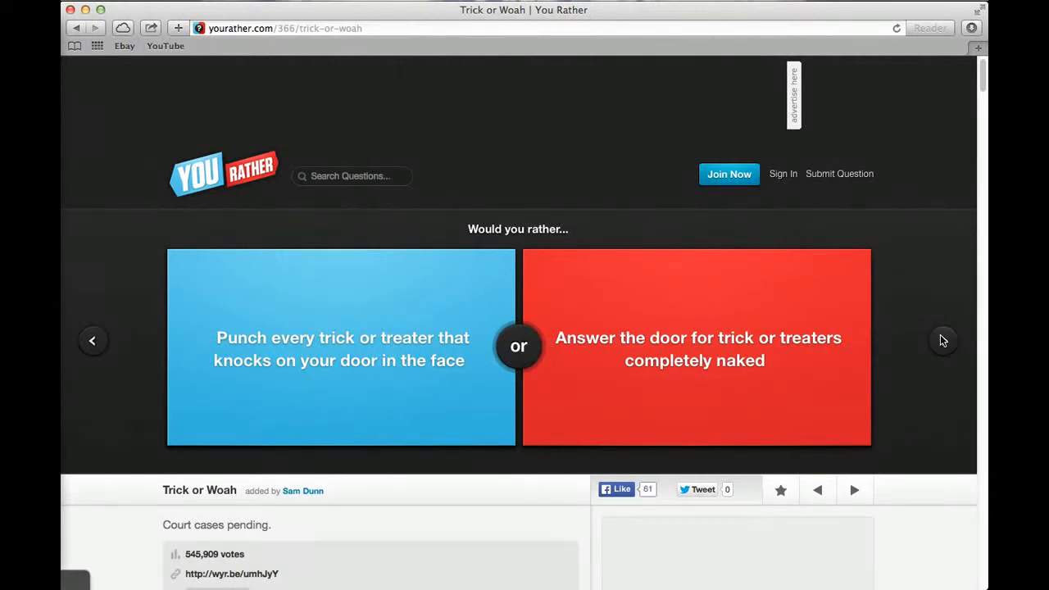
{"action": "mouse_move", "coordinate": [942, 340]}
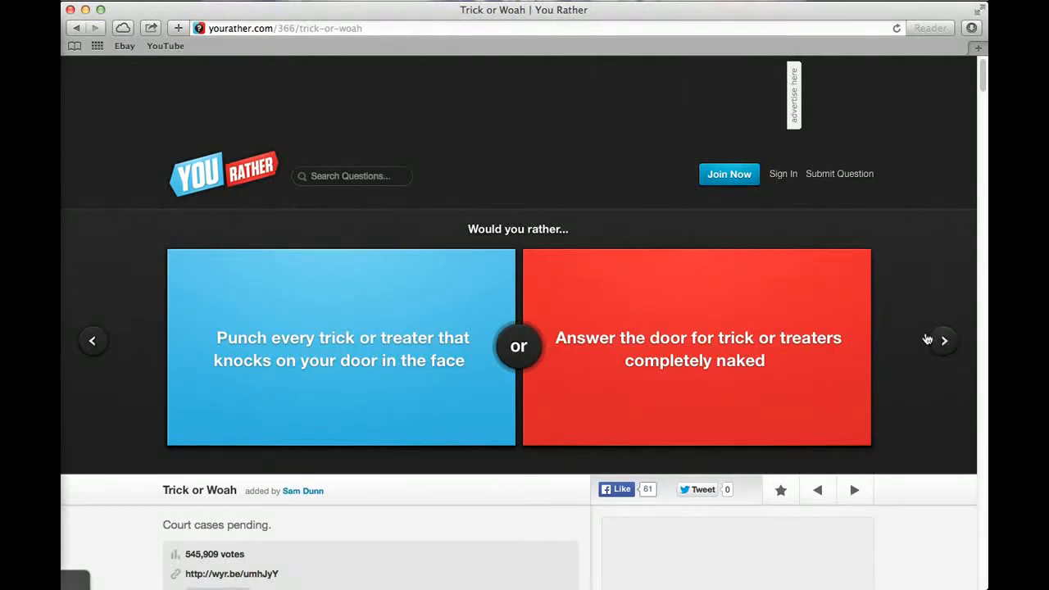
{"action": "mouse_move", "coordinate": [918, 331]}
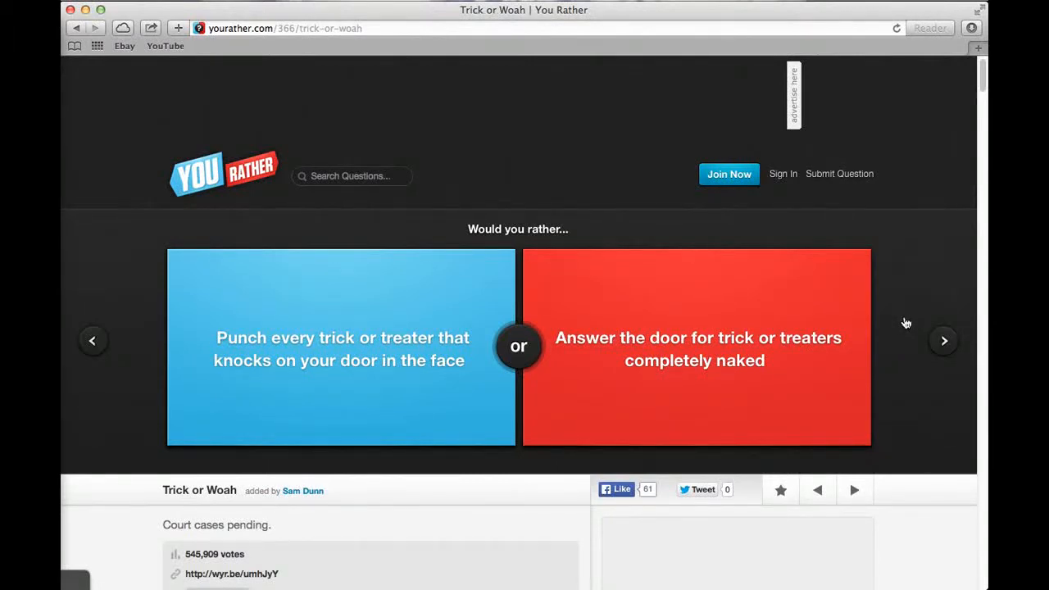
{"action": "mouse_move", "coordinate": [915, 313]}
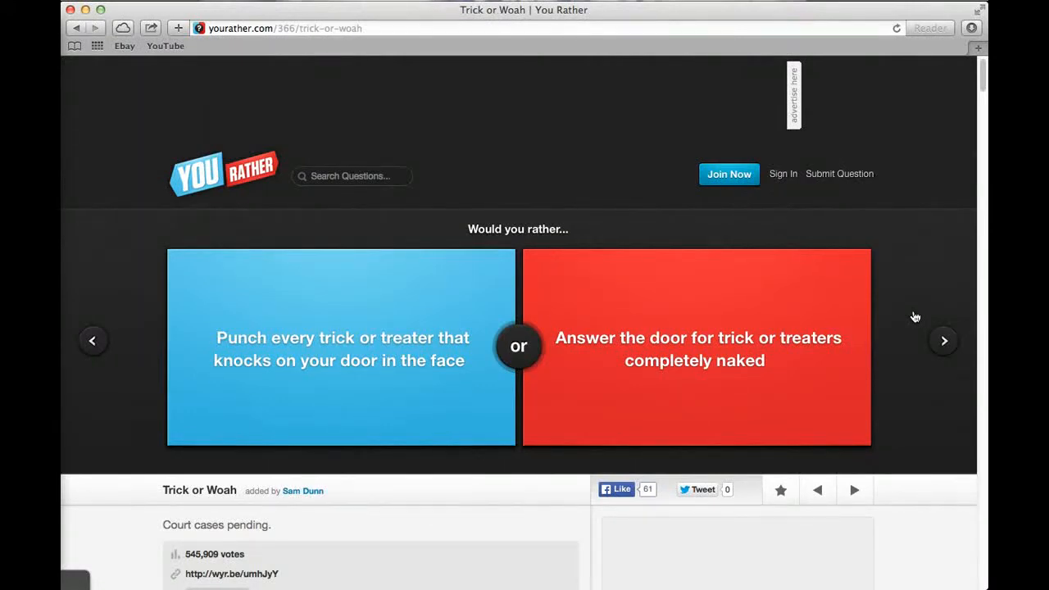
{"action": "mouse_move", "coordinate": [904, 315]}
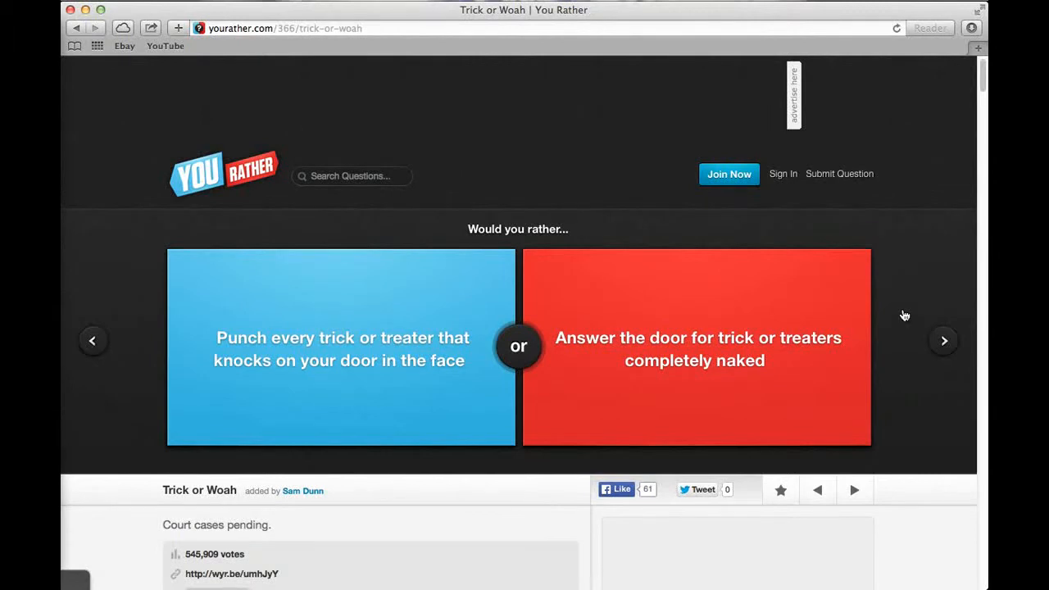
{"action": "left_click", "coordinate": [340, 344]}
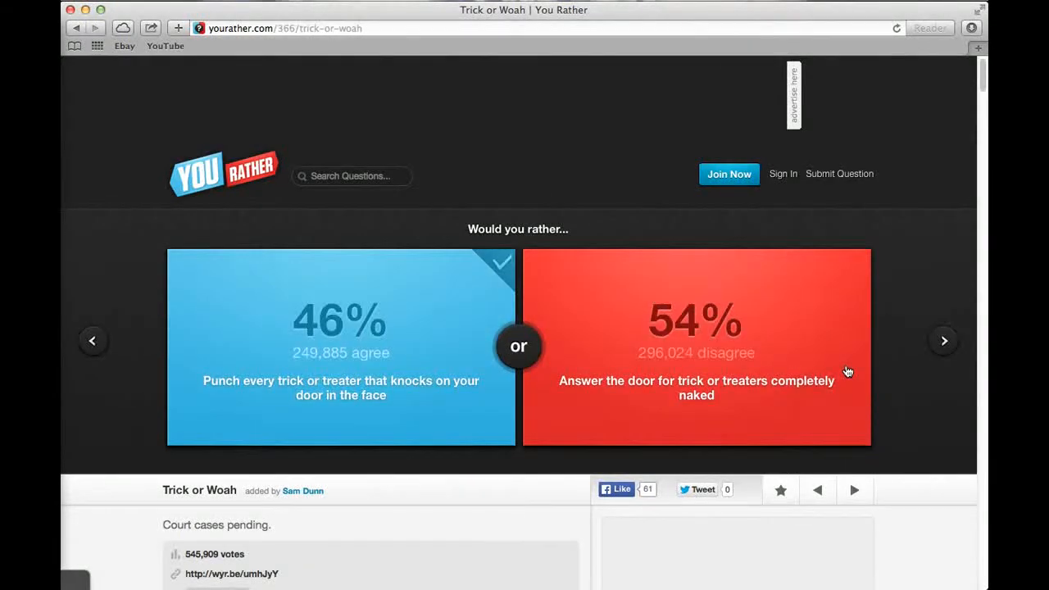
{"action": "mouse_move", "coordinate": [556, 336]}
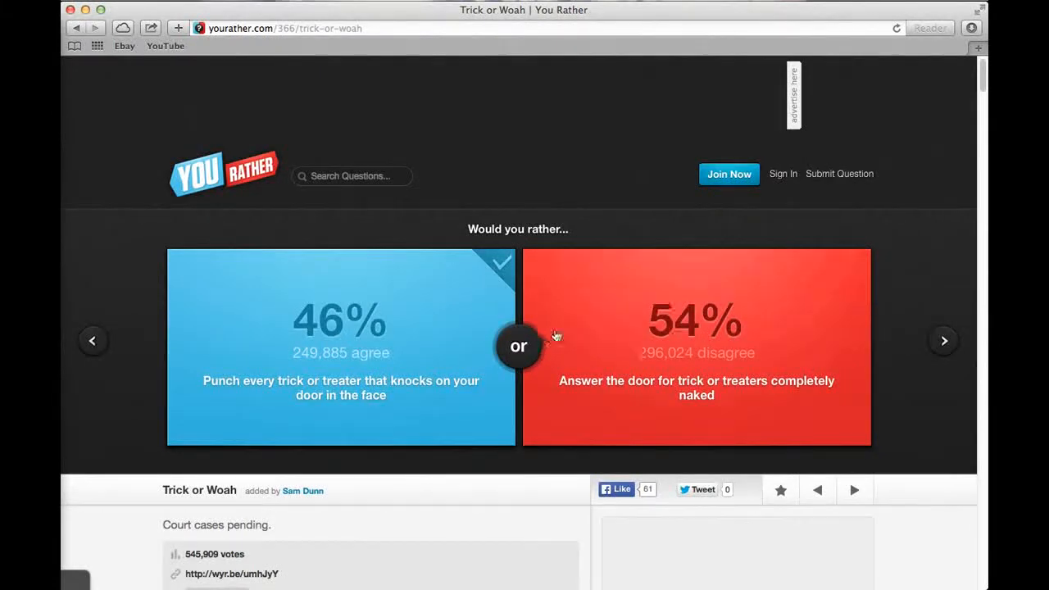
{"action": "mouse_move", "coordinate": [943, 340]}
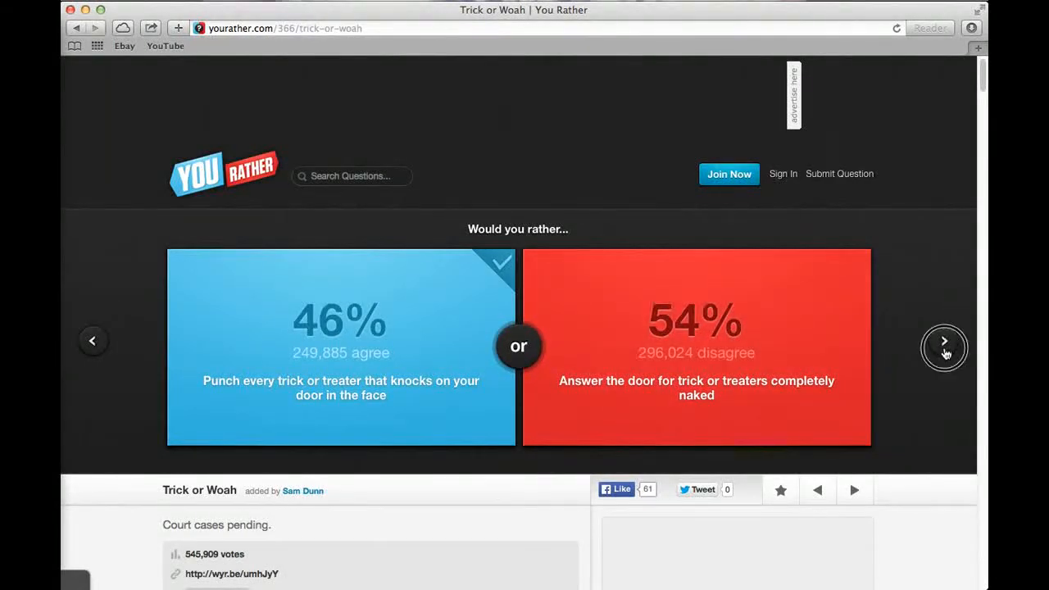
Advance to the eraser question: erase Canada or New Jersey off the map.
{"action": "left_click", "coordinate": [943, 340]}
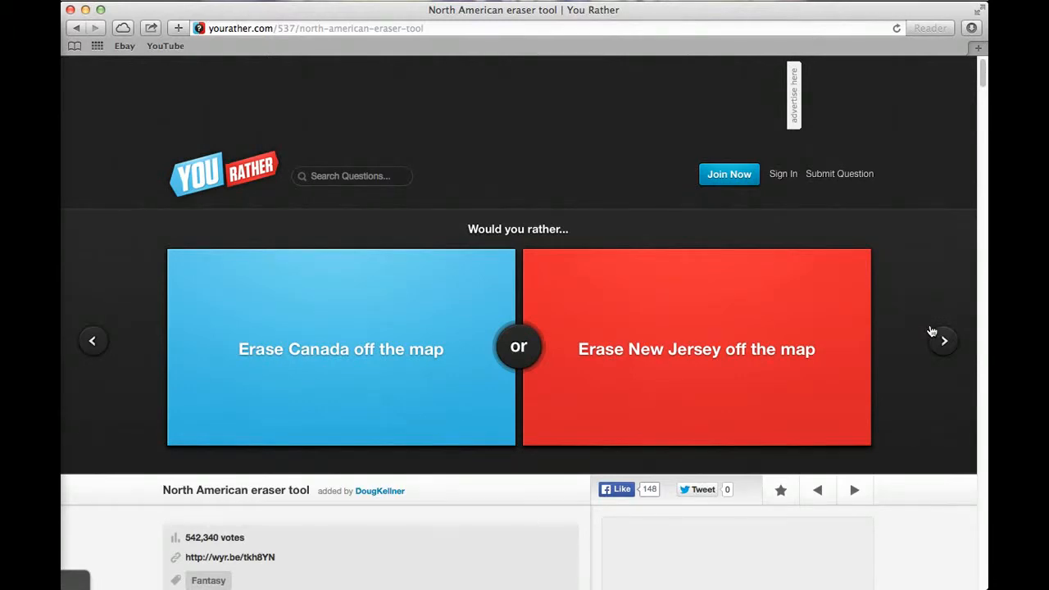
{"action": "mouse_move", "coordinate": [928, 331]}
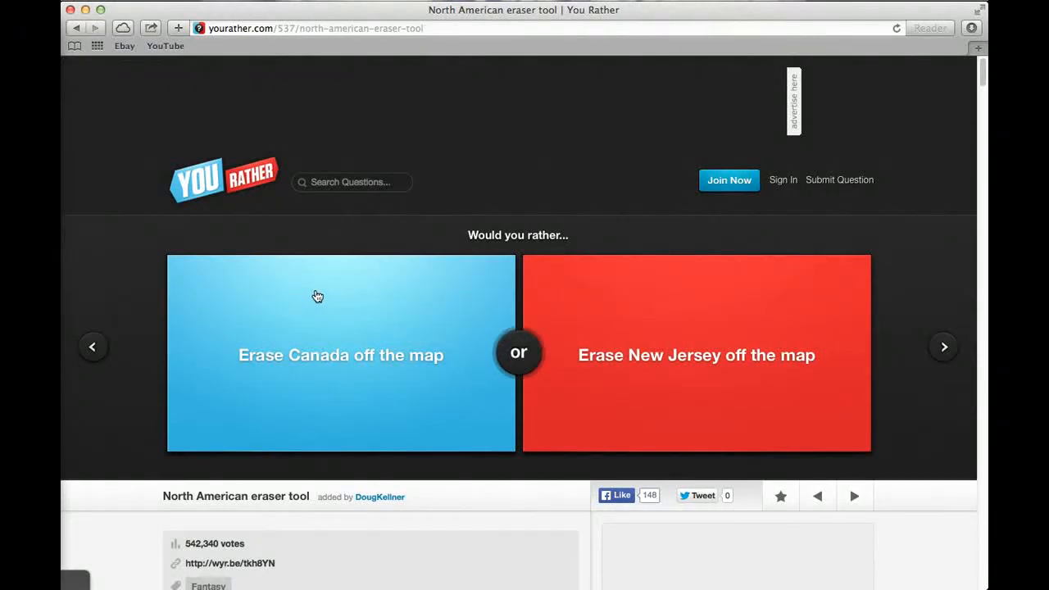
{"action": "mouse_move", "coordinate": [322, 293]}
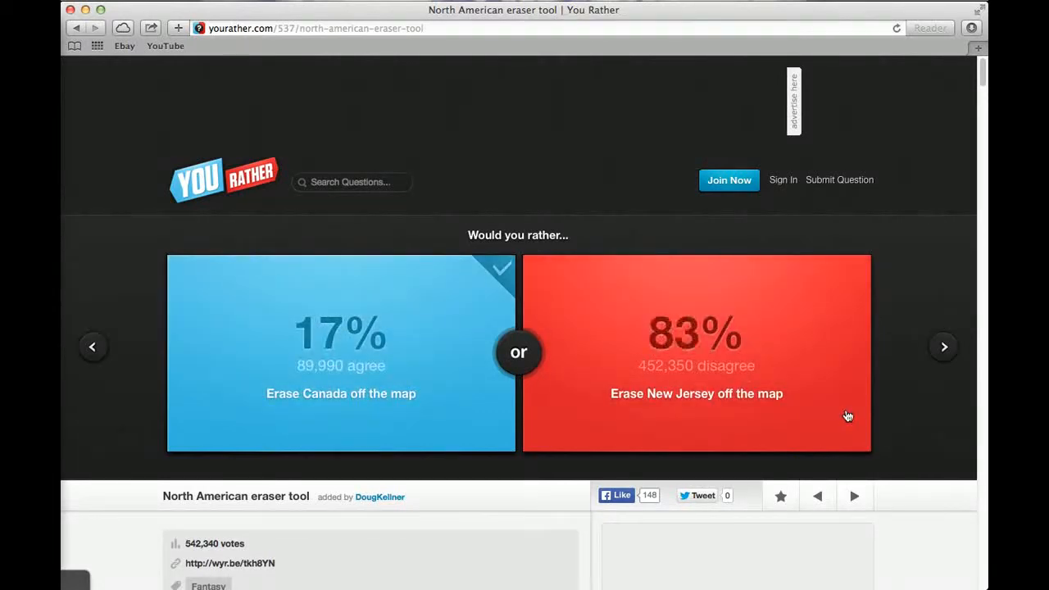
{"action": "mouse_move", "coordinate": [934, 399]}
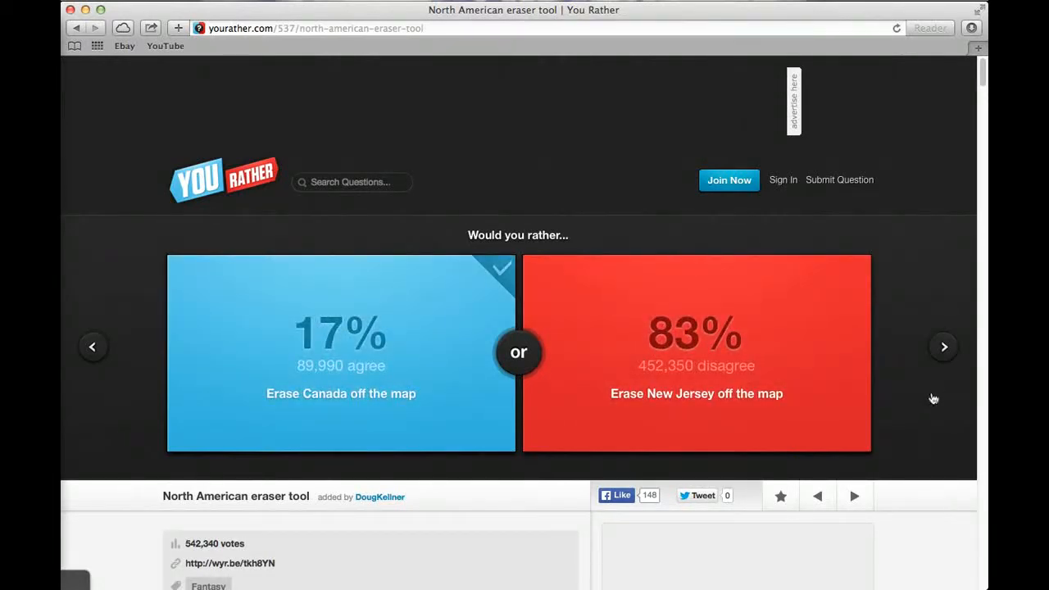
{"action": "mouse_move", "coordinate": [943, 346]}
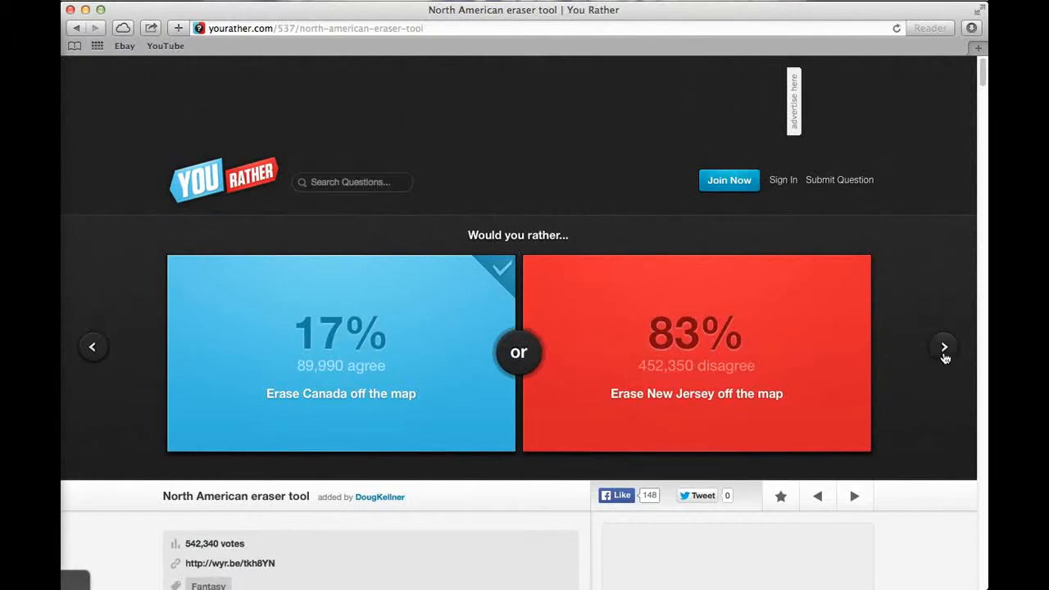
Load Sit or Stand and vote Sit, showing 66% agree versus 34% disagree.
{"action": "left_click", "coordinate": [944, 346]}
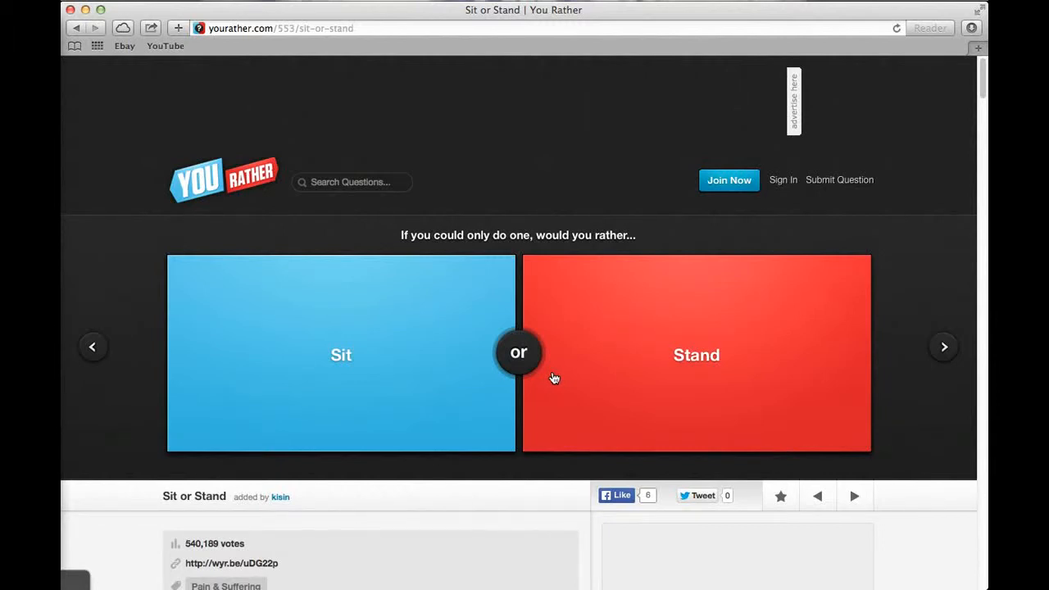
{"action": "mouse_move", "coordinate": [557, 378]}
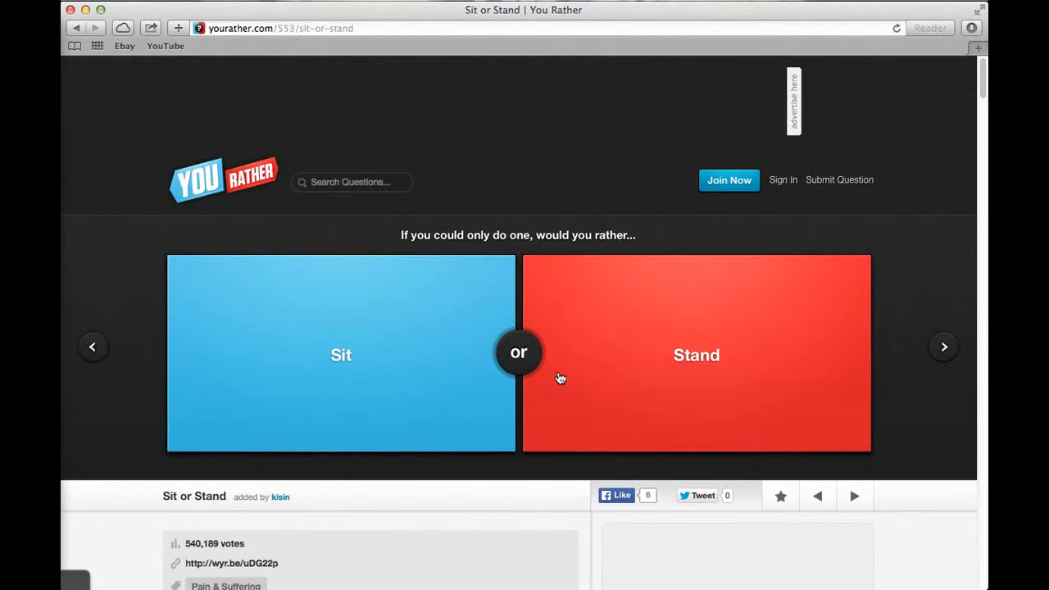
{"action": "mouse_move", "coordinate": [560, 377]}
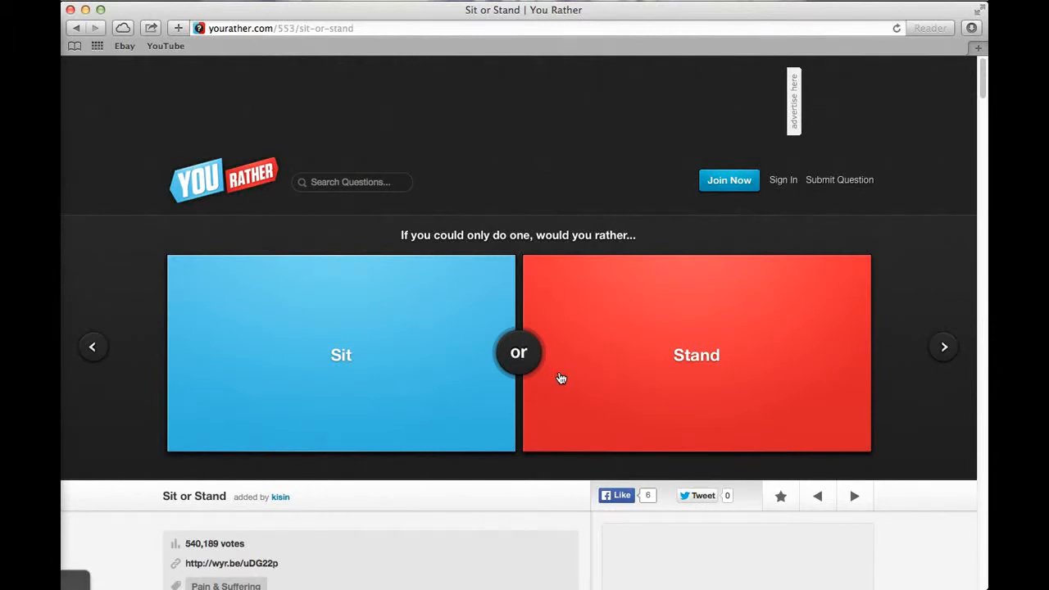
{"action": "mouse_move", "coordinate": [562, 378]}
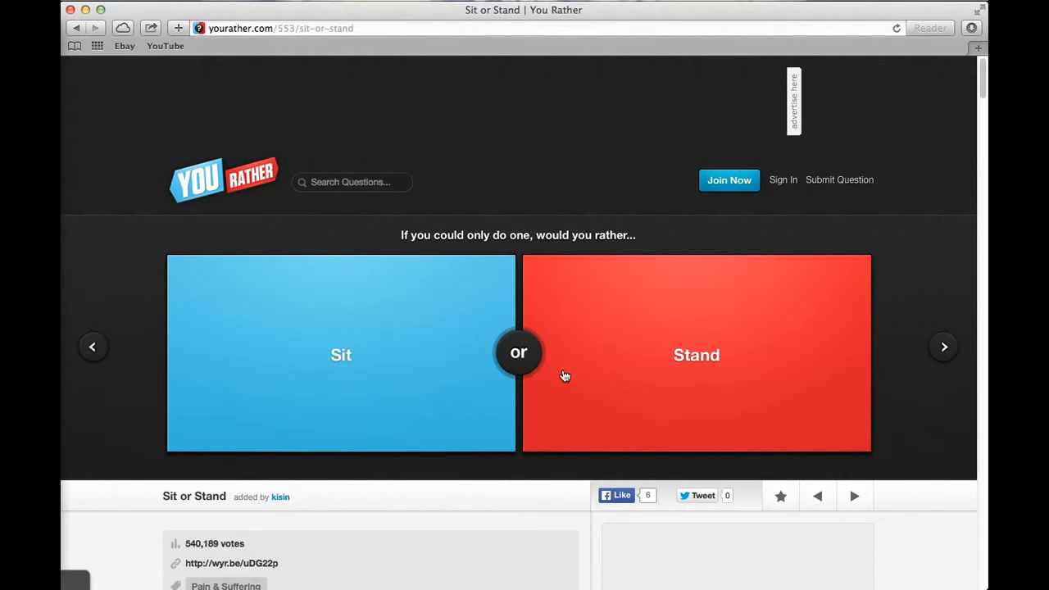
{"action": "mouse_move", "coordinate": [549, 379]}
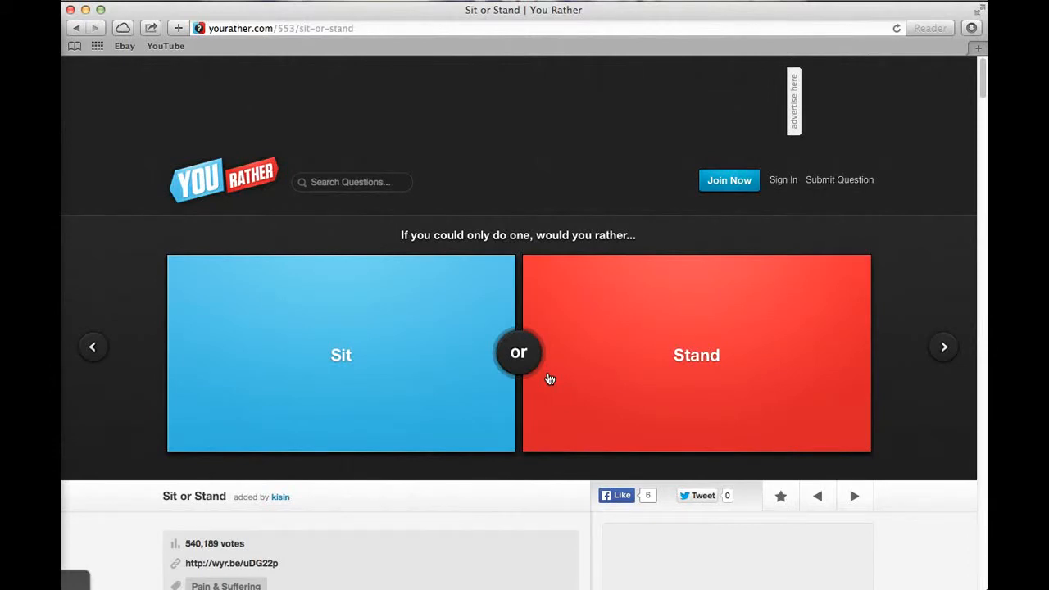
{"action": "mouse_move", "coordinate": [515, 415]}
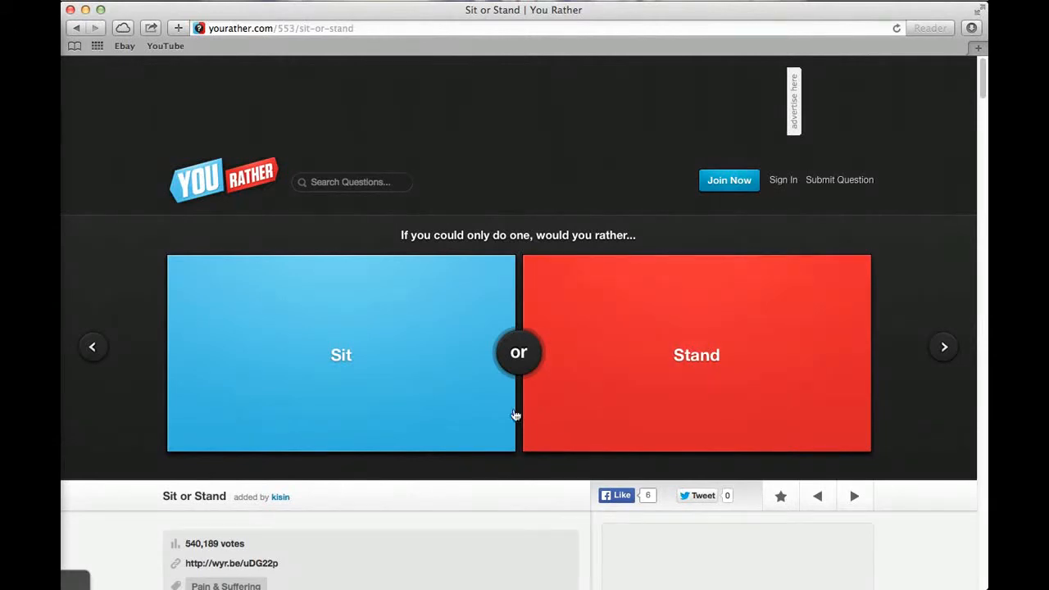
{"action": "left_click", "coordinate": [340, 354]}
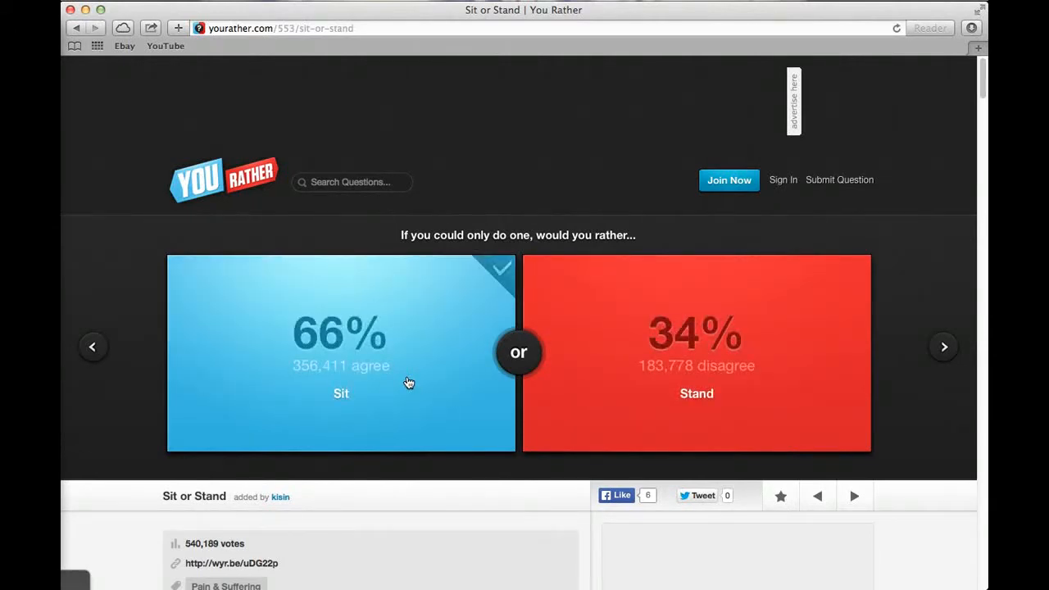
{"action": "mouse_move", "coordinate": [944, 347]}
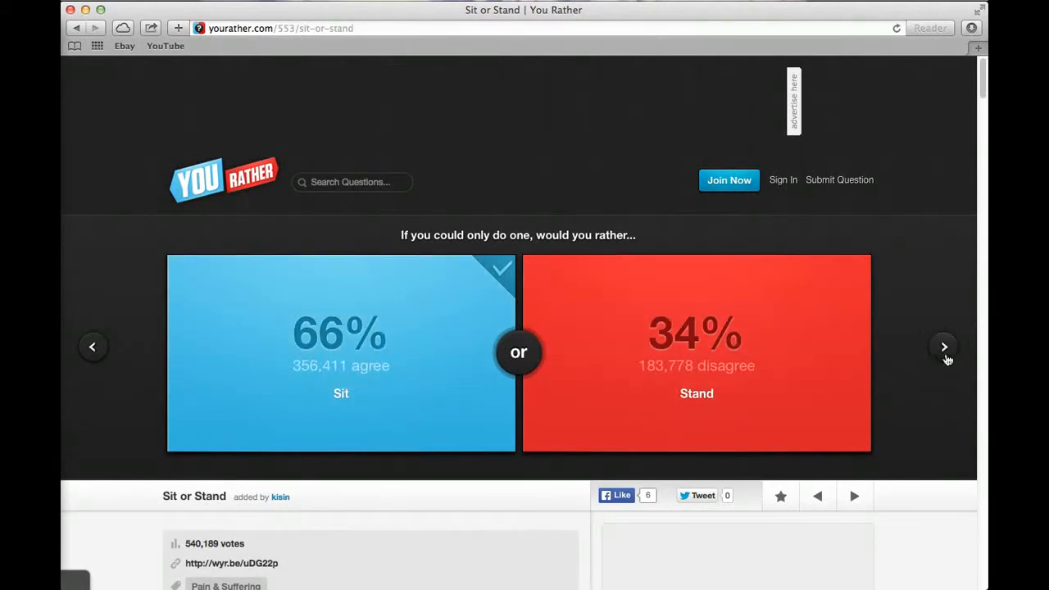
Advance to Gourmet Remodeling: eat all the carpet or all the wood and tiles.
{"action": "left_click", "coordinate": [943, 345]}
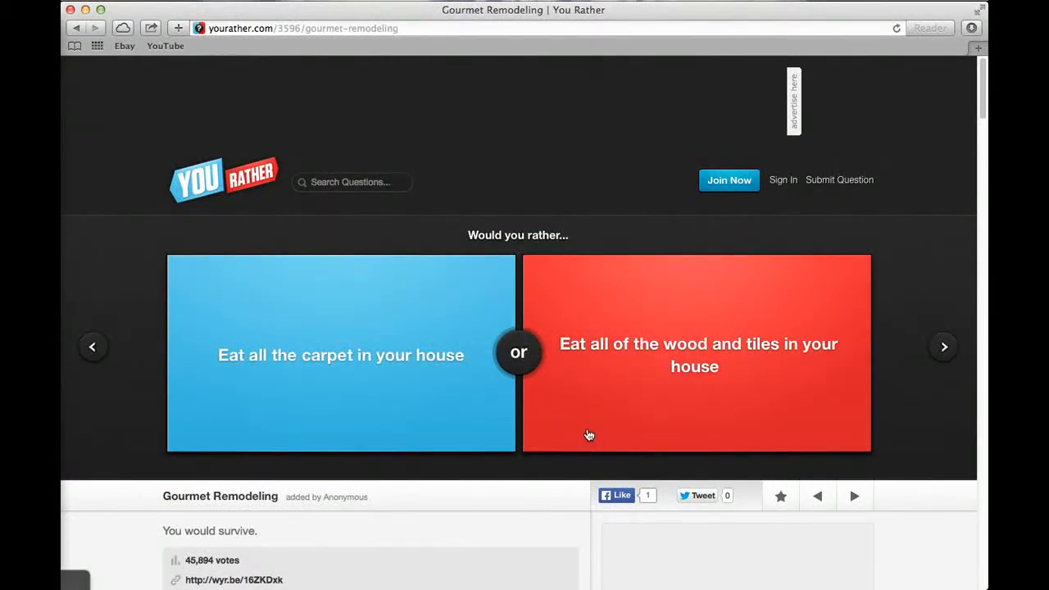
{"action": "mouse_move", "coordinate": [580, 403]}
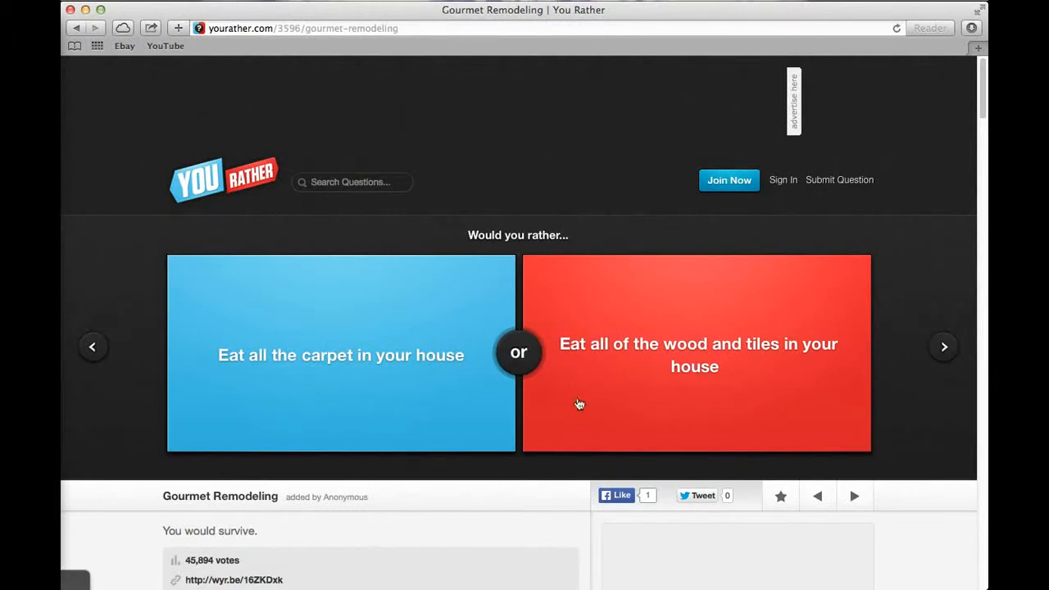